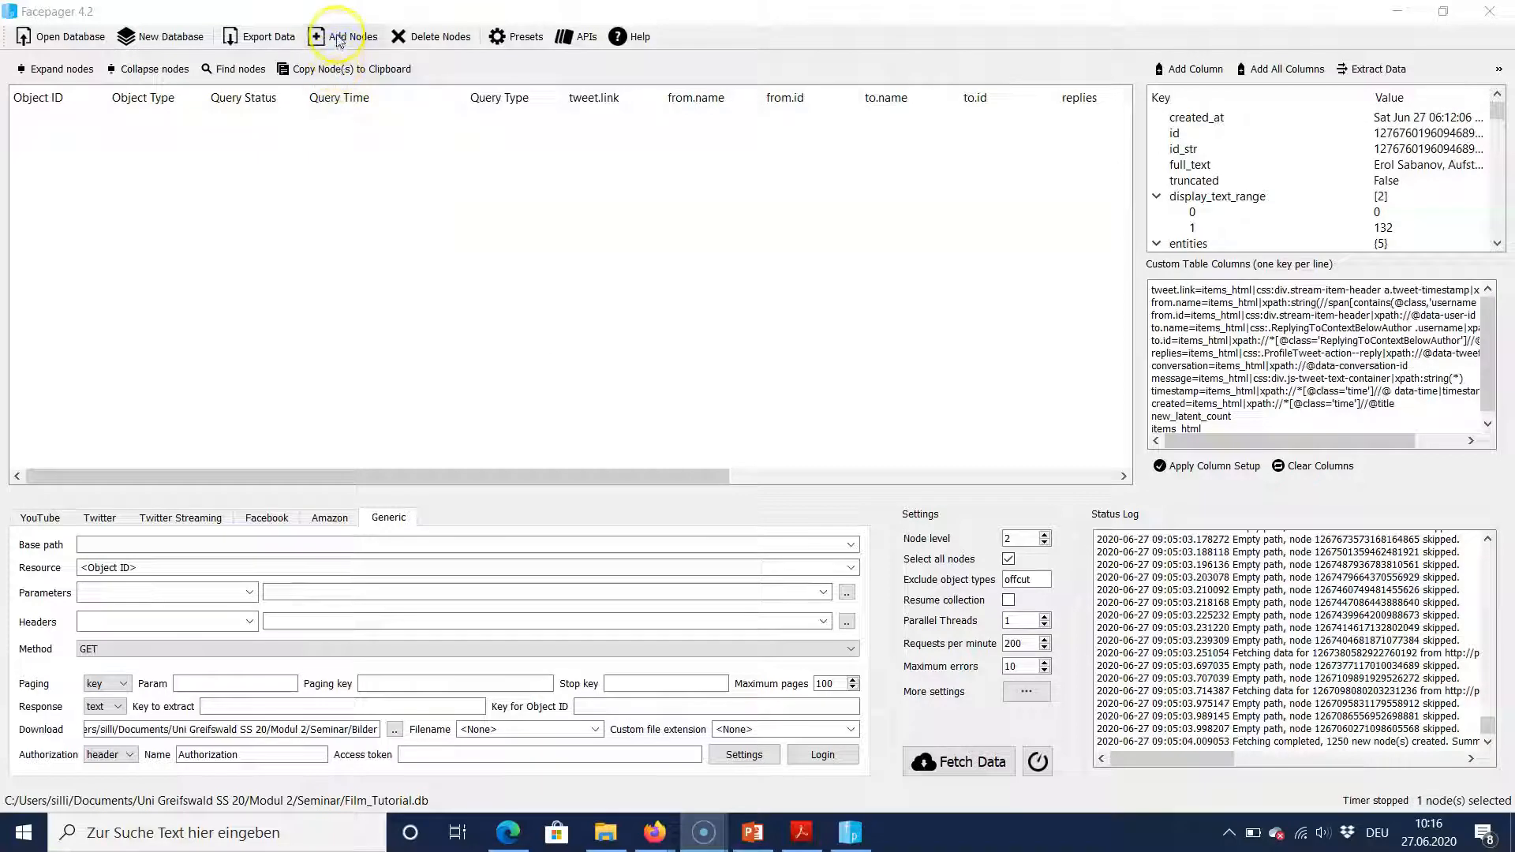
- Add BILD and the other newspaper accounts as seed nodes and apply Twitter's 'Get tweets of user' preset
{"action": "left_click", "coordinate": [342, 37]}
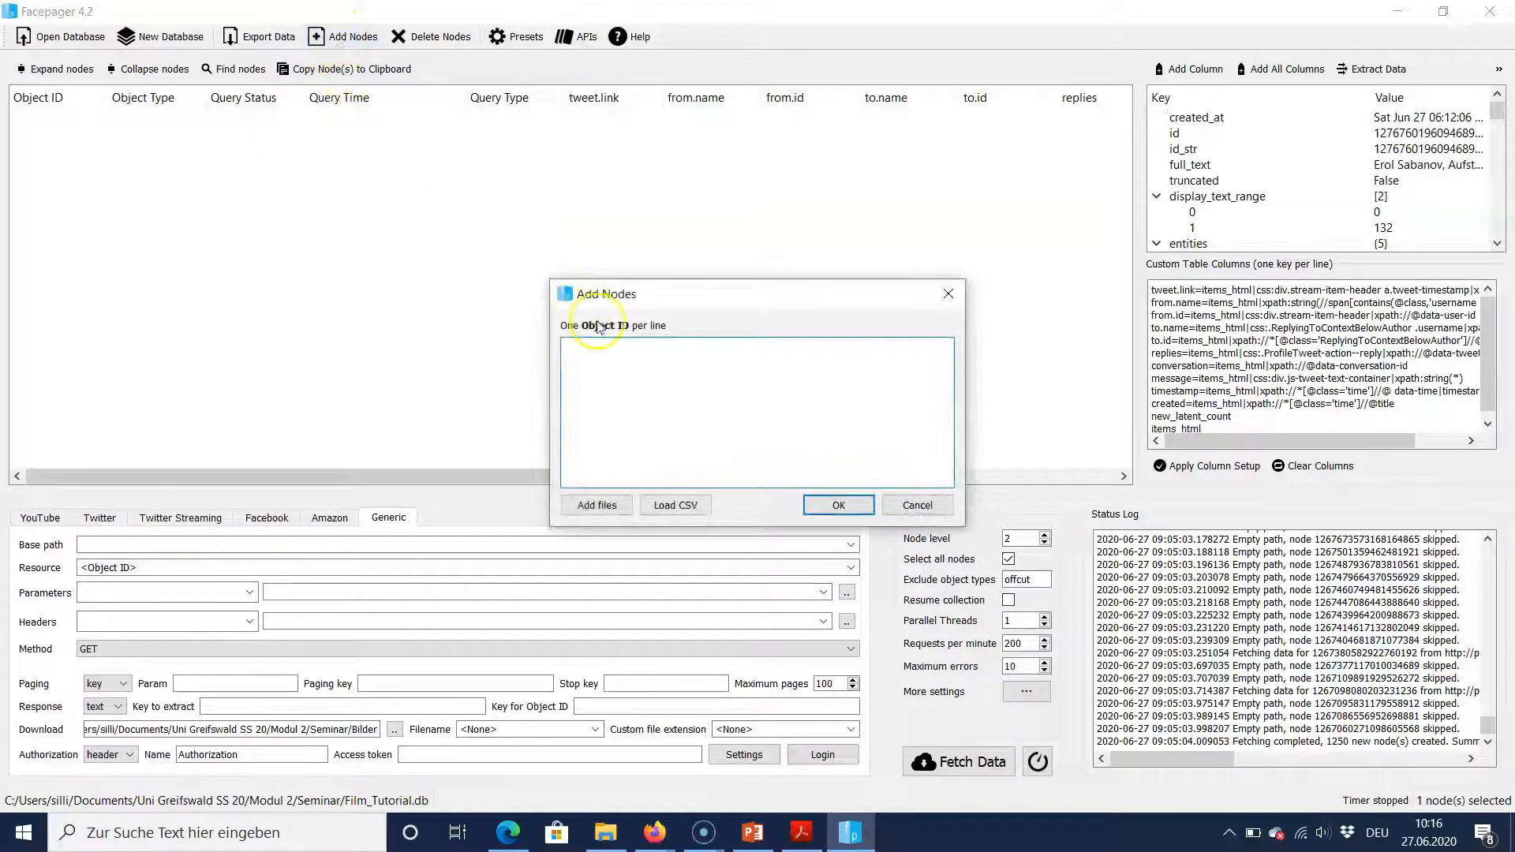
{"action": "type", "text": "BILD"}
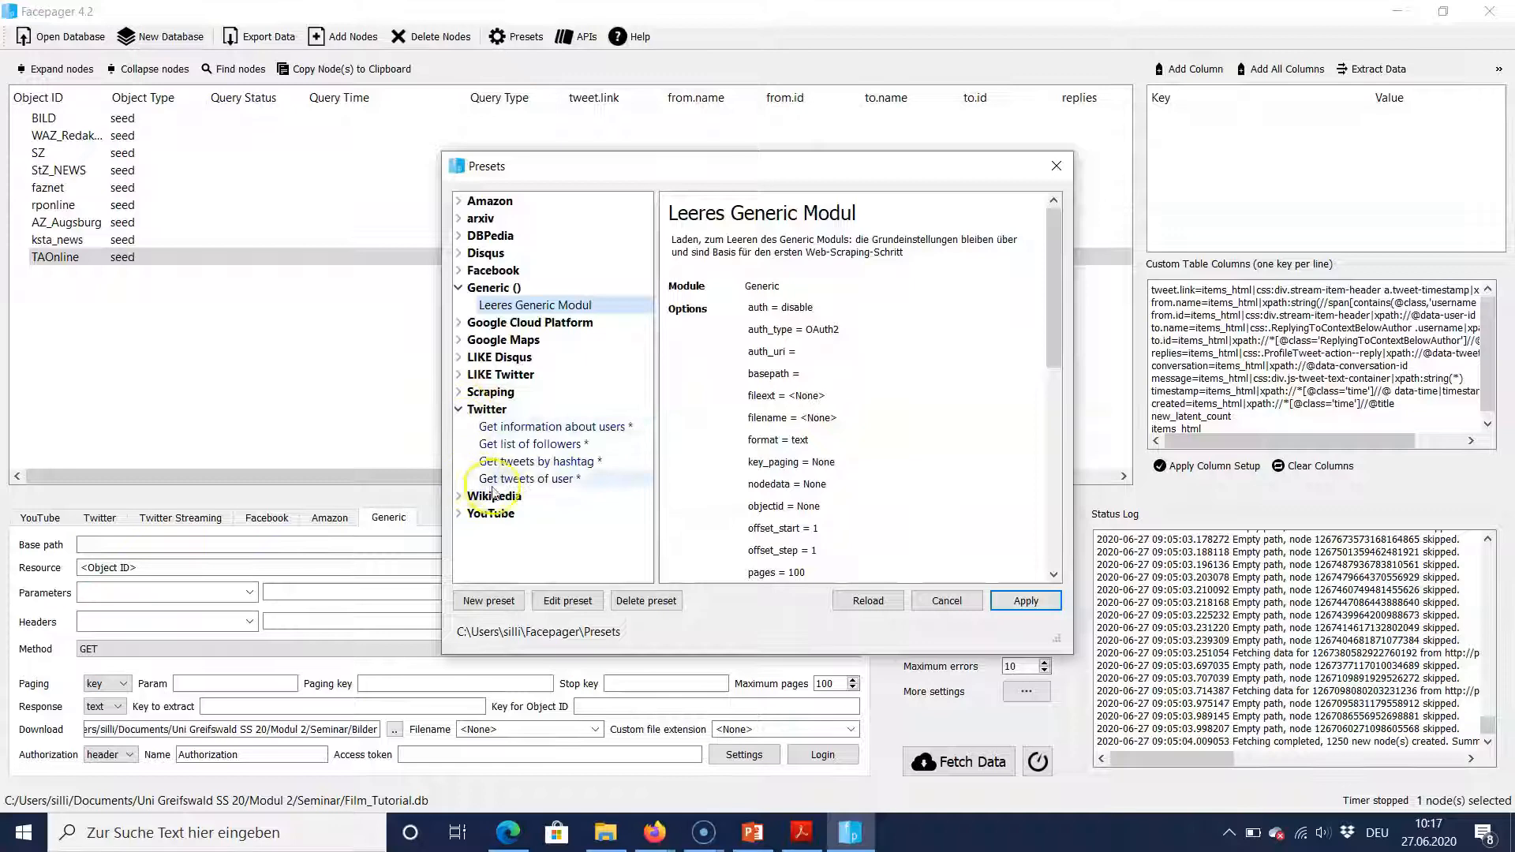
{"action": "left_click", "coordinate": [529, 478]}
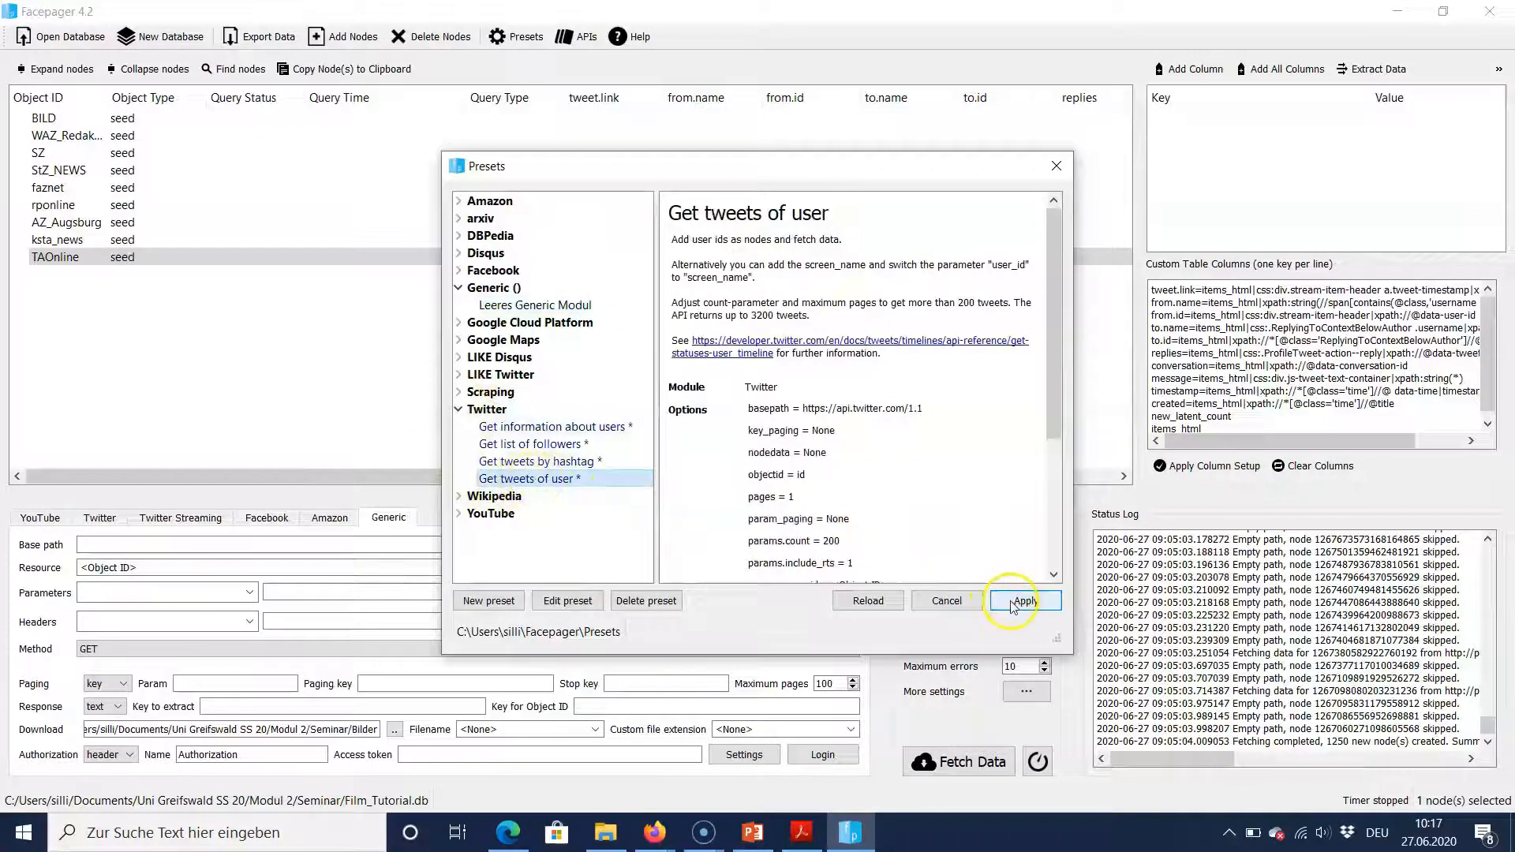
{"action": "left_click", "coordinate": [1021, 600]}
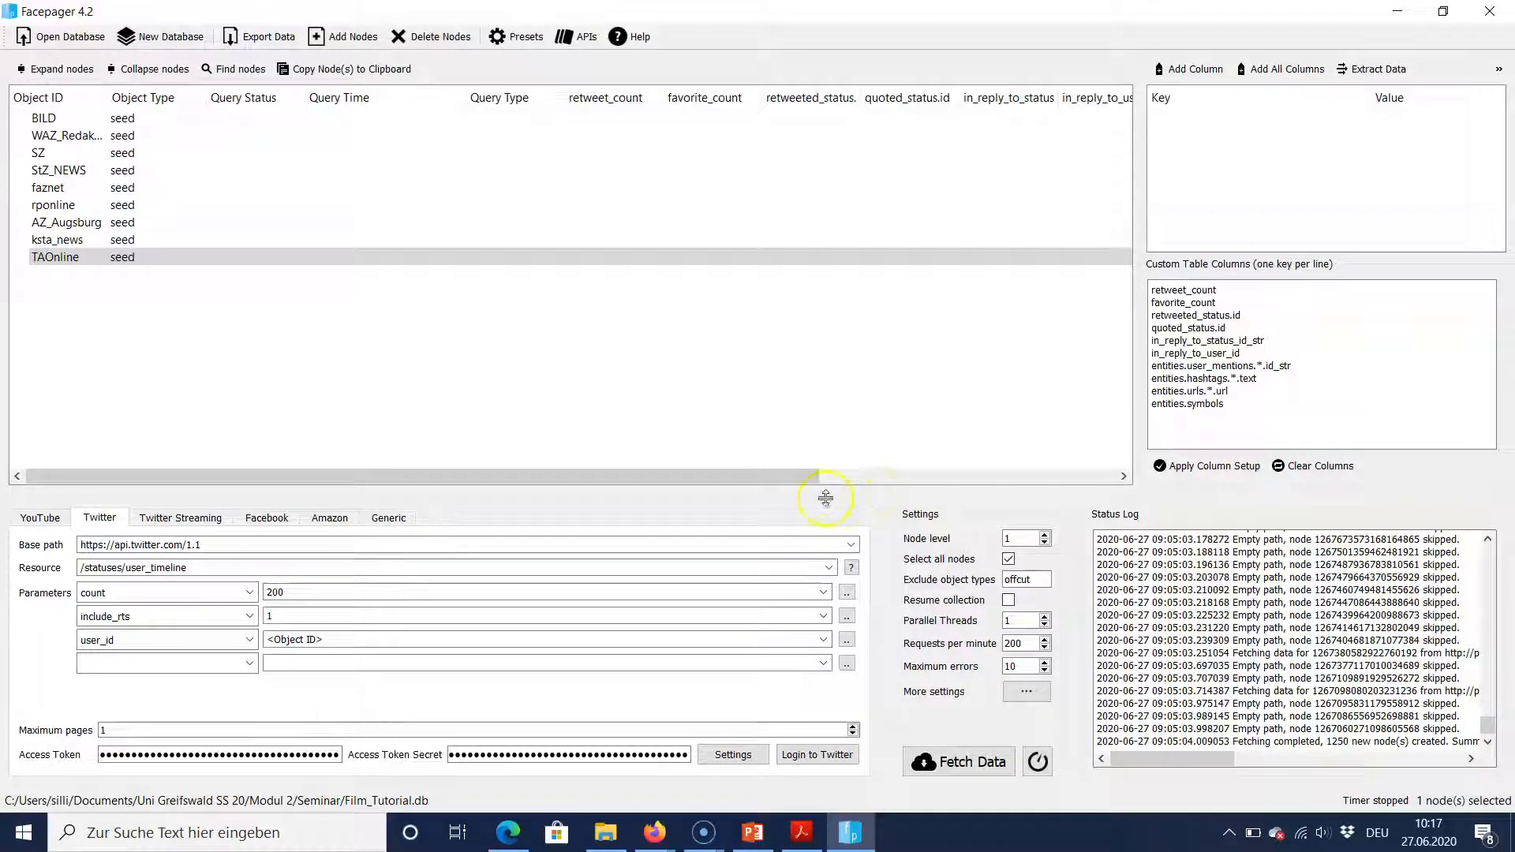
- Replace the user_id parameter with screen_name and add tweet_mode set to extended
{"action": "left_click", "coordinate": [250, 638]}
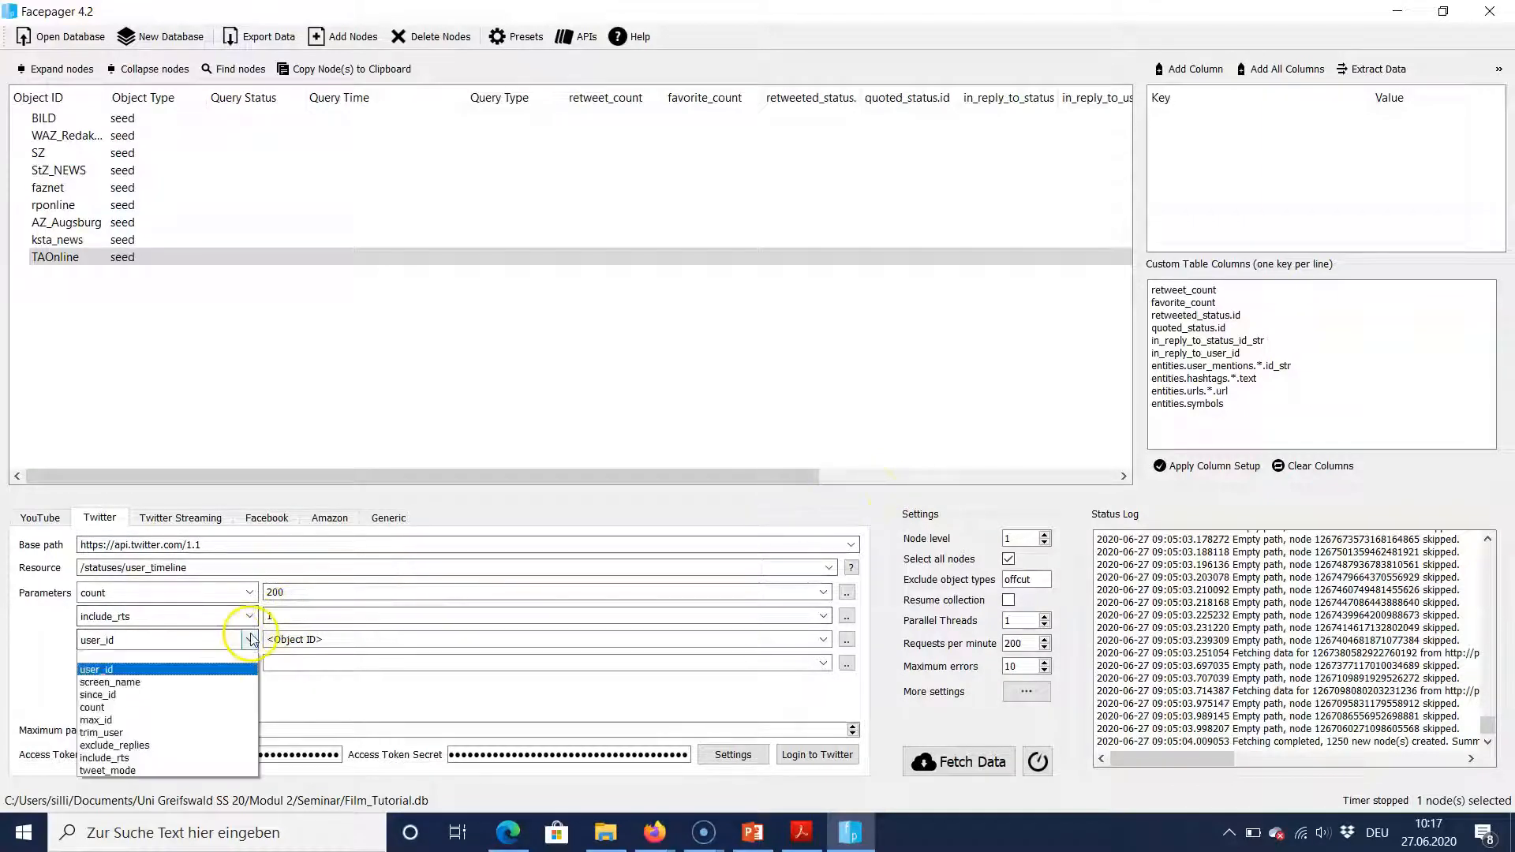
{"action": "left_click", "coordinate": [110, 682]}
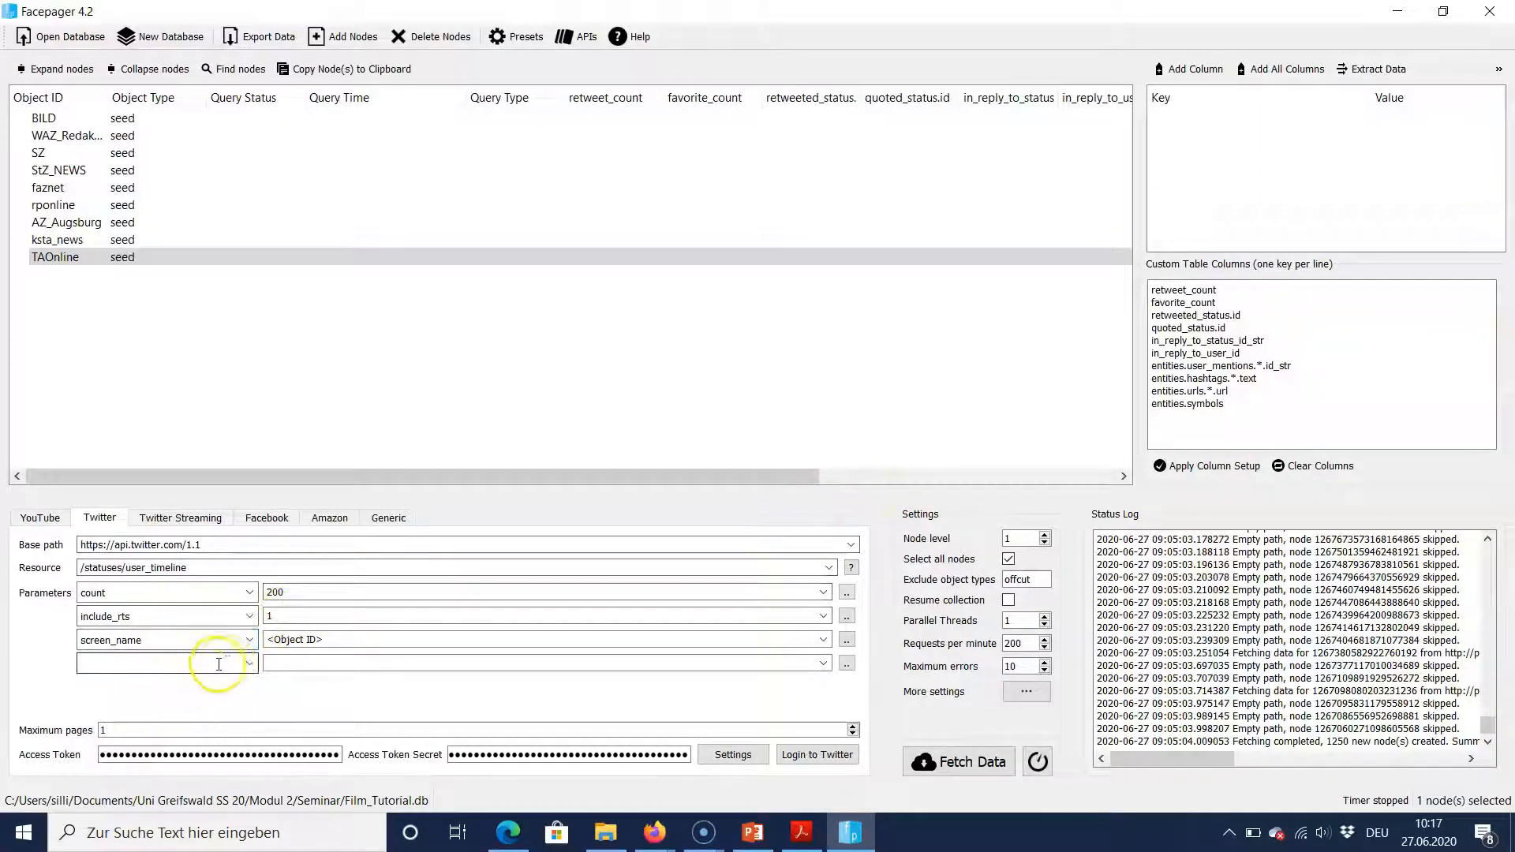
{"action": "left_click", "coordinate": [248, 664]}
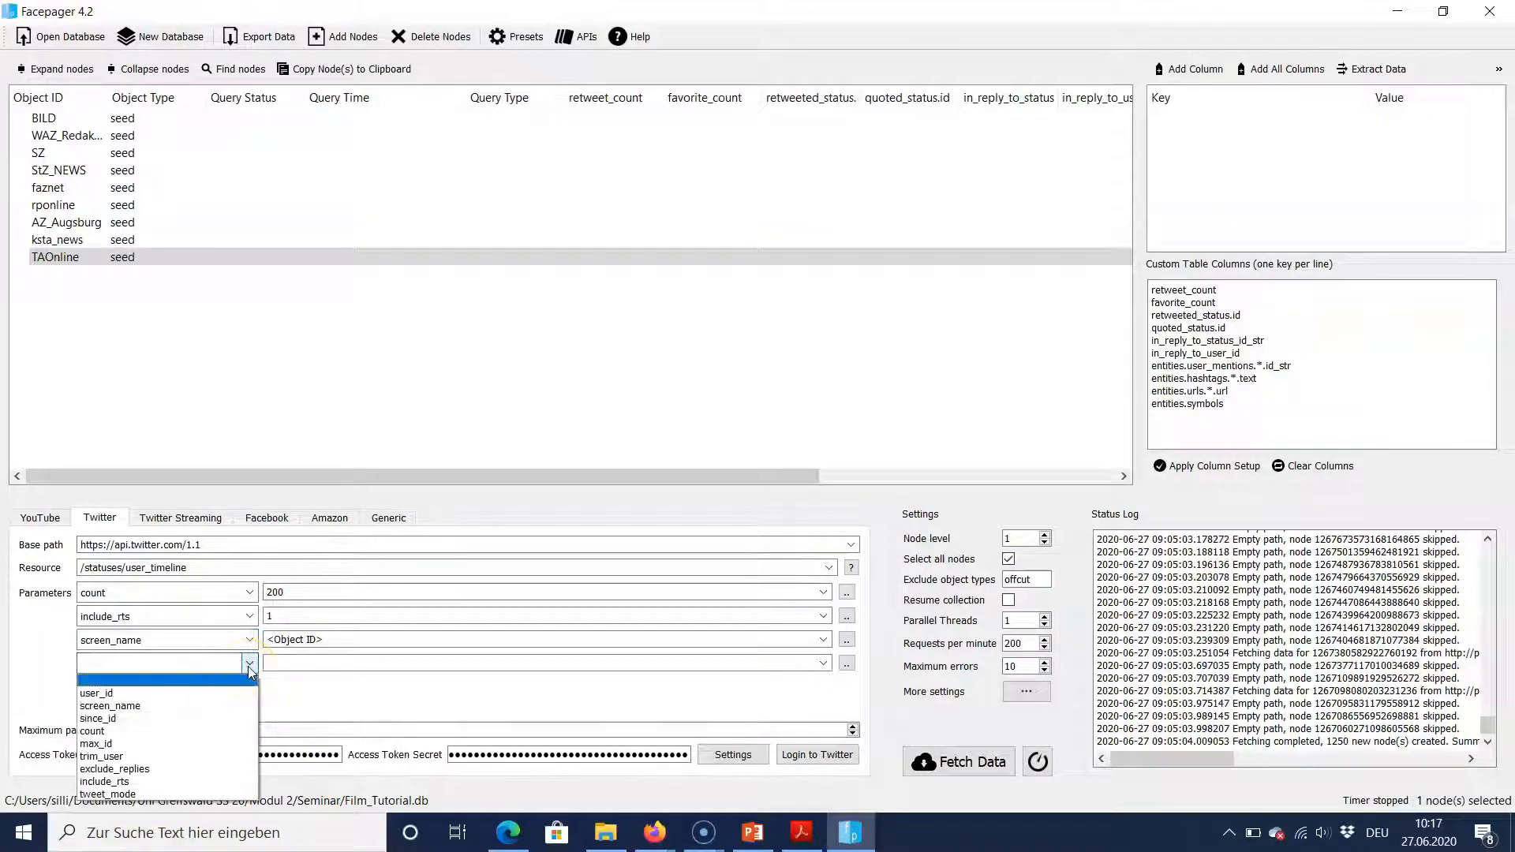
{"action": "left_click", "coordinate": [108, 793]}
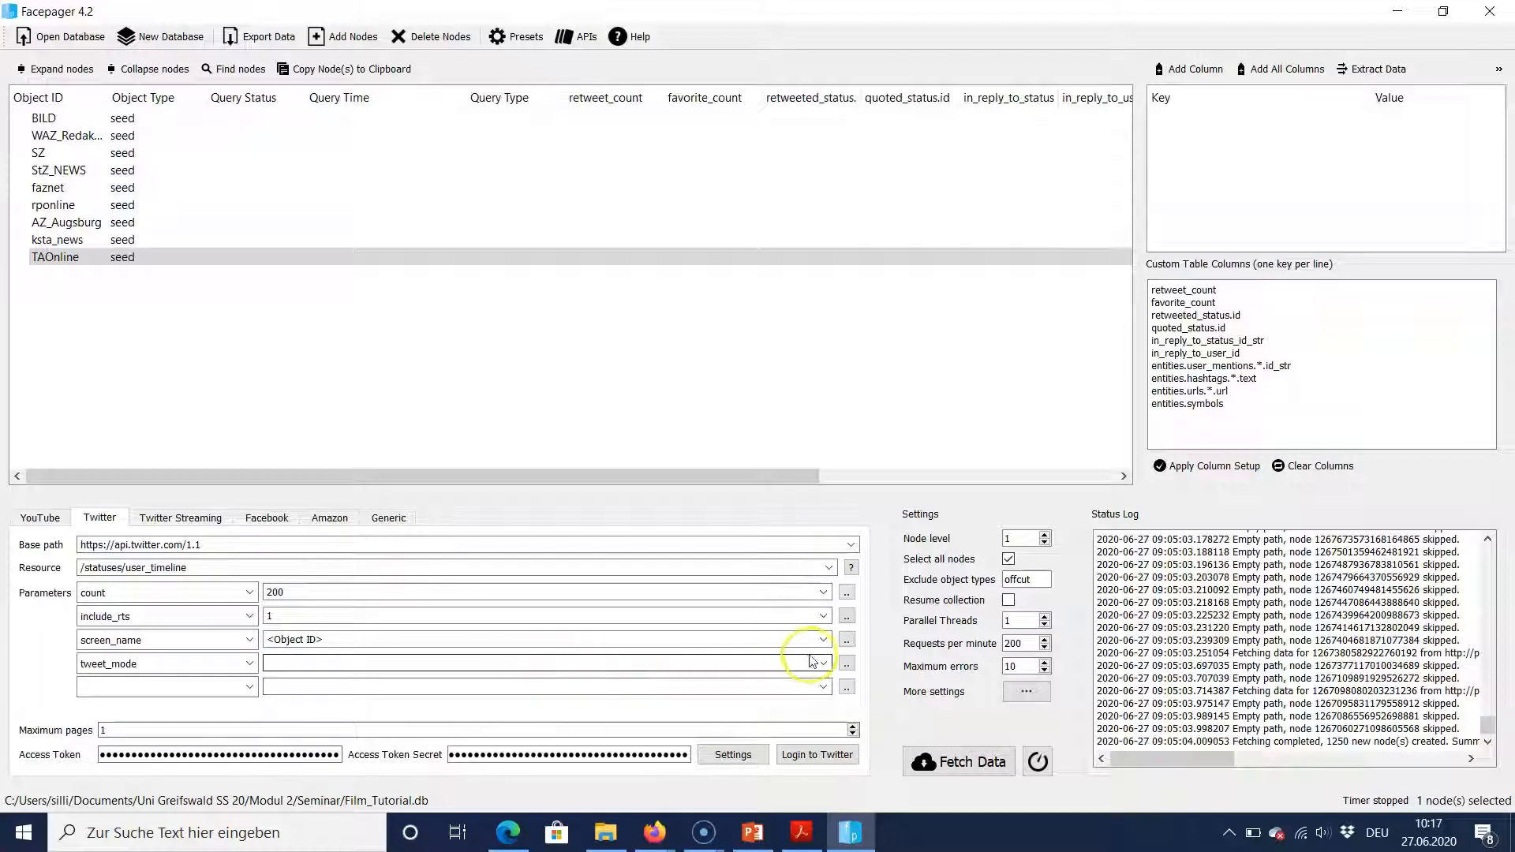
{"action": "left_click", "coordinate": [820, 663]}
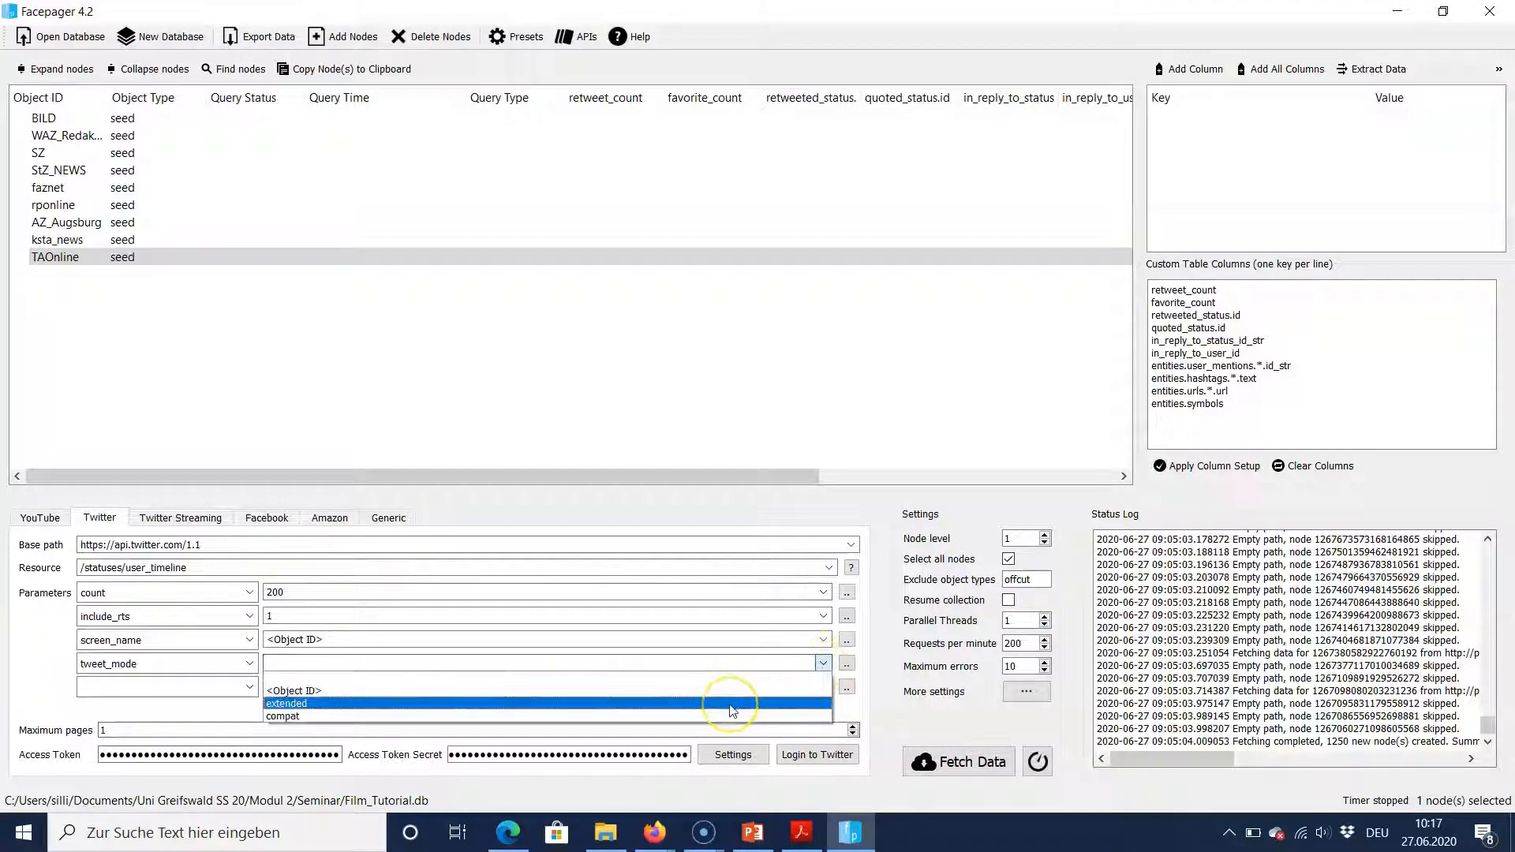
{"action": "left_click", "coordinate": [285, 702]}
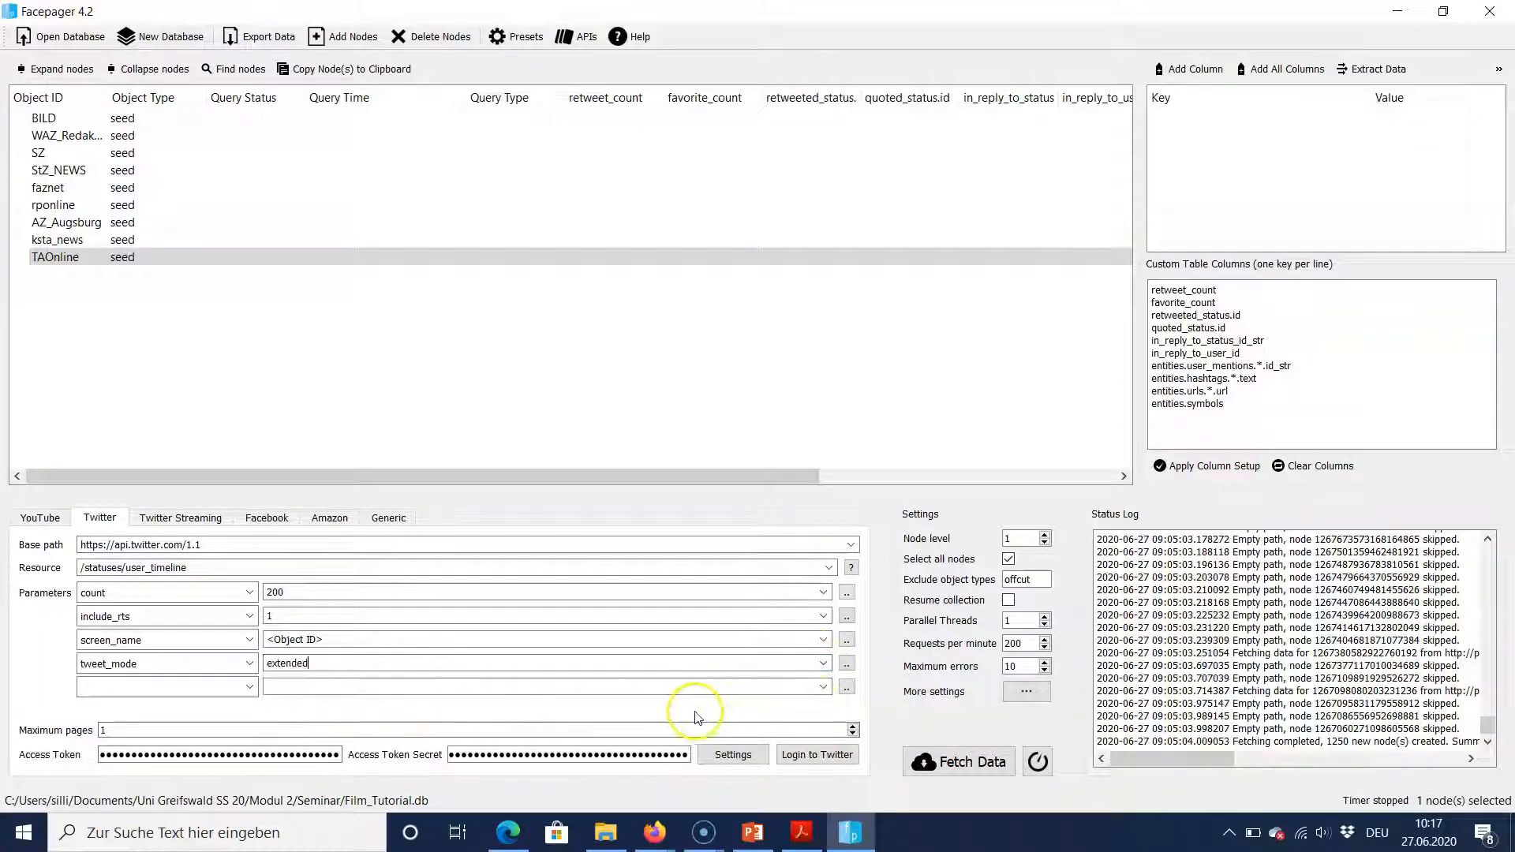
{"action": "mouse_move", "coordinate": [885, 681]}
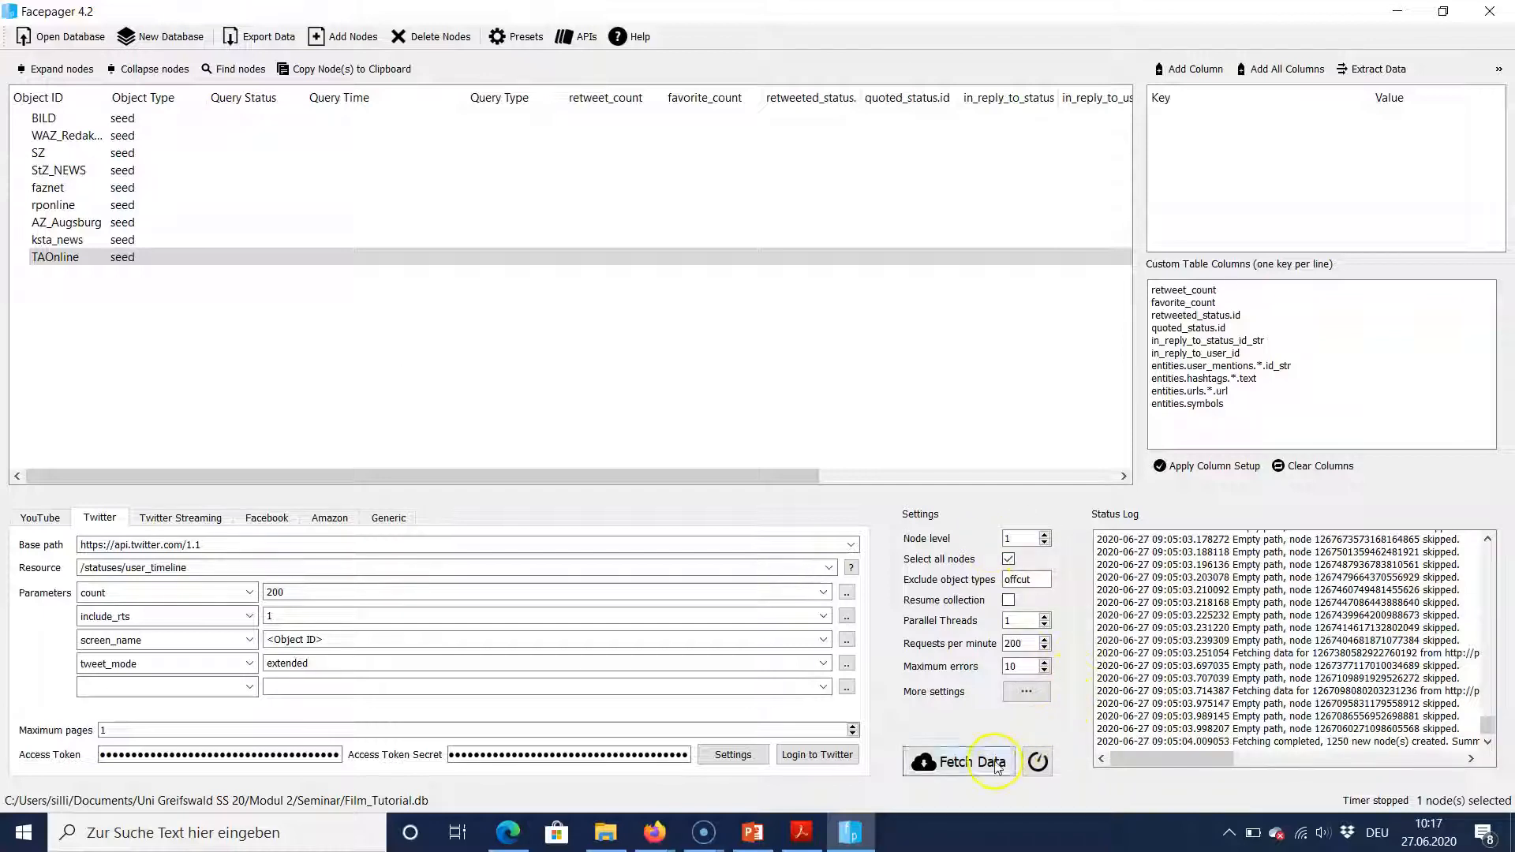
- Fetch tweets for all accounts, collapse BILD, and select StZ_NEWS's first tweet
{"action": "left_click", "coordinate": [972, 762]}
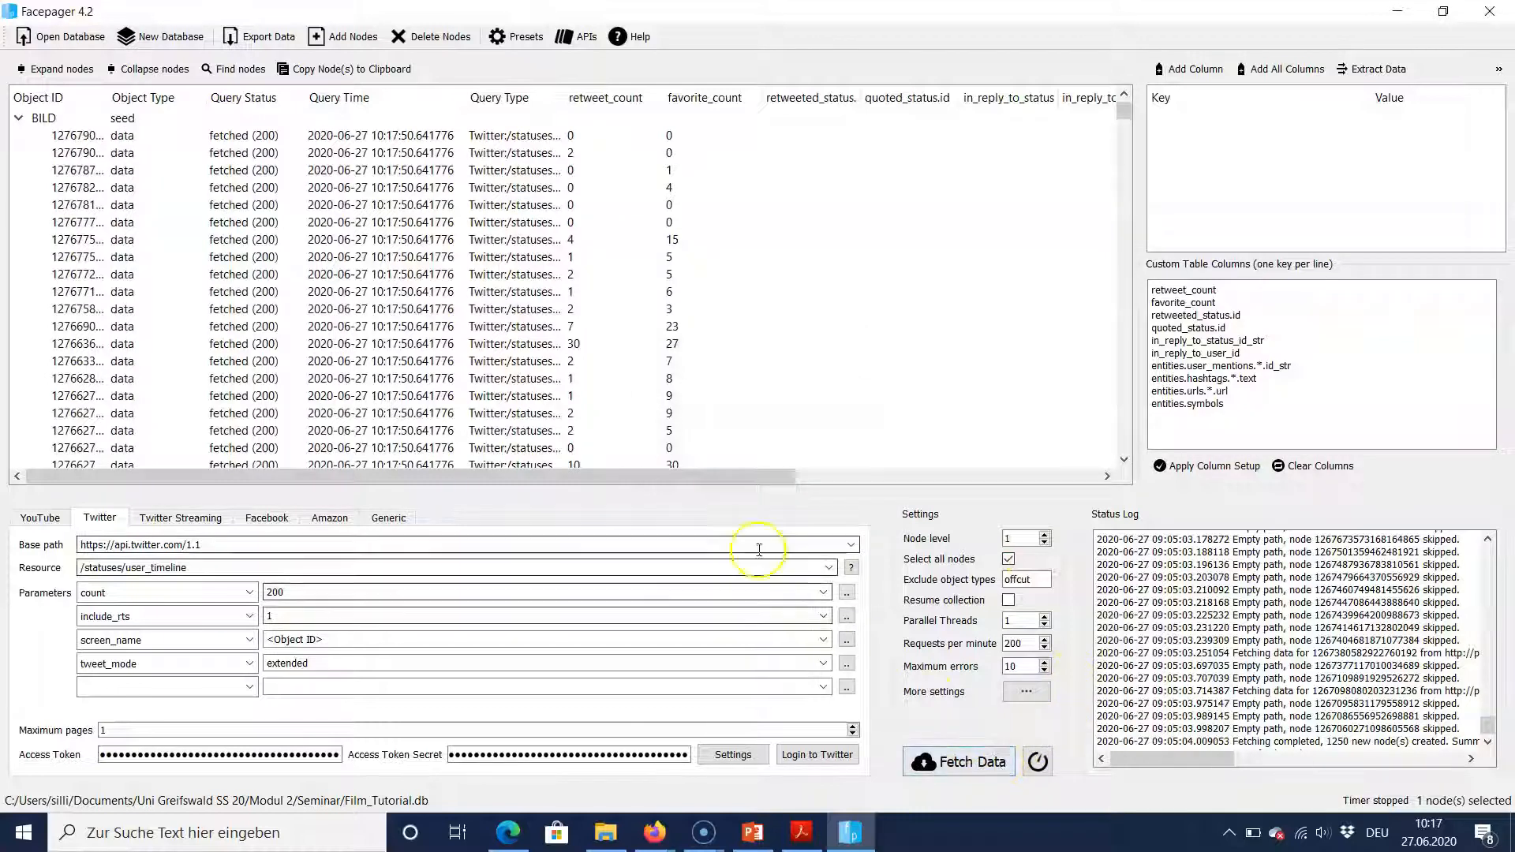
{"action": "left_click", "coordinate": [147, 68]}
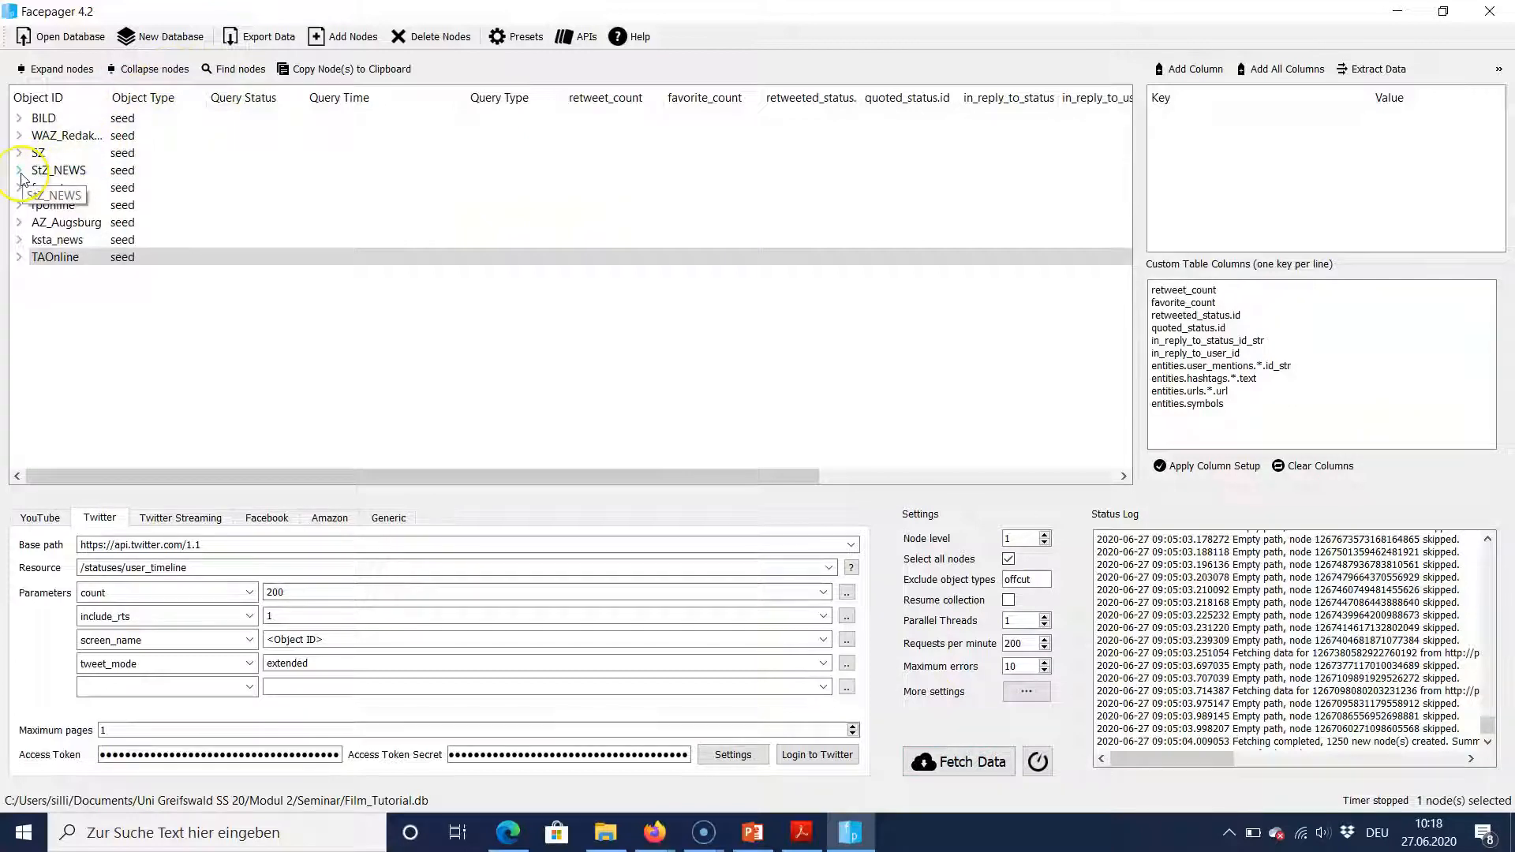
{"action": "left_click", "coordinate": [19, 170]}
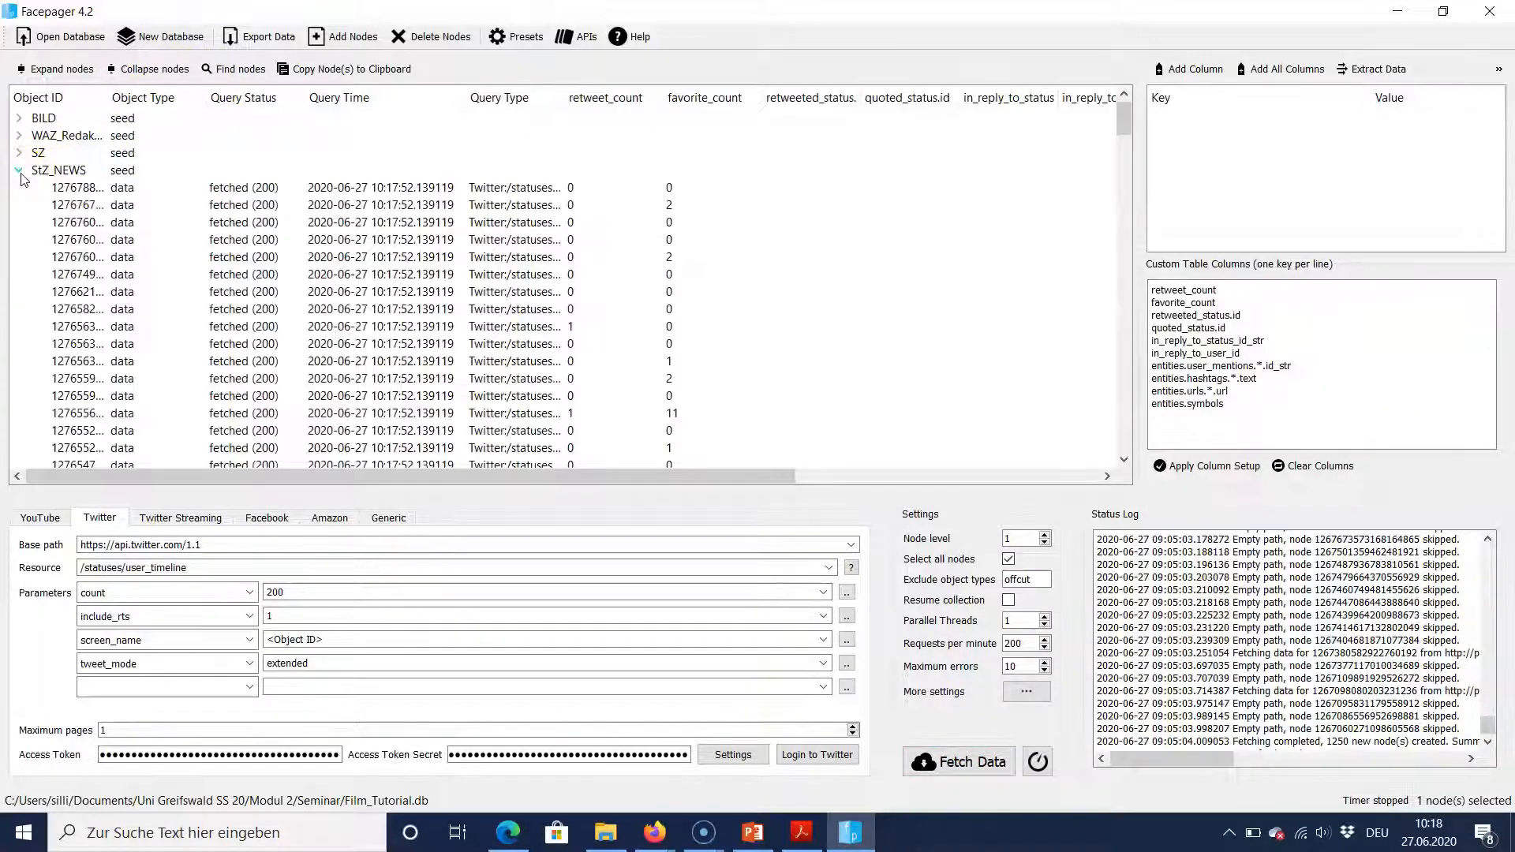
{"action": "left_click", "coordinate": [72, 188]}
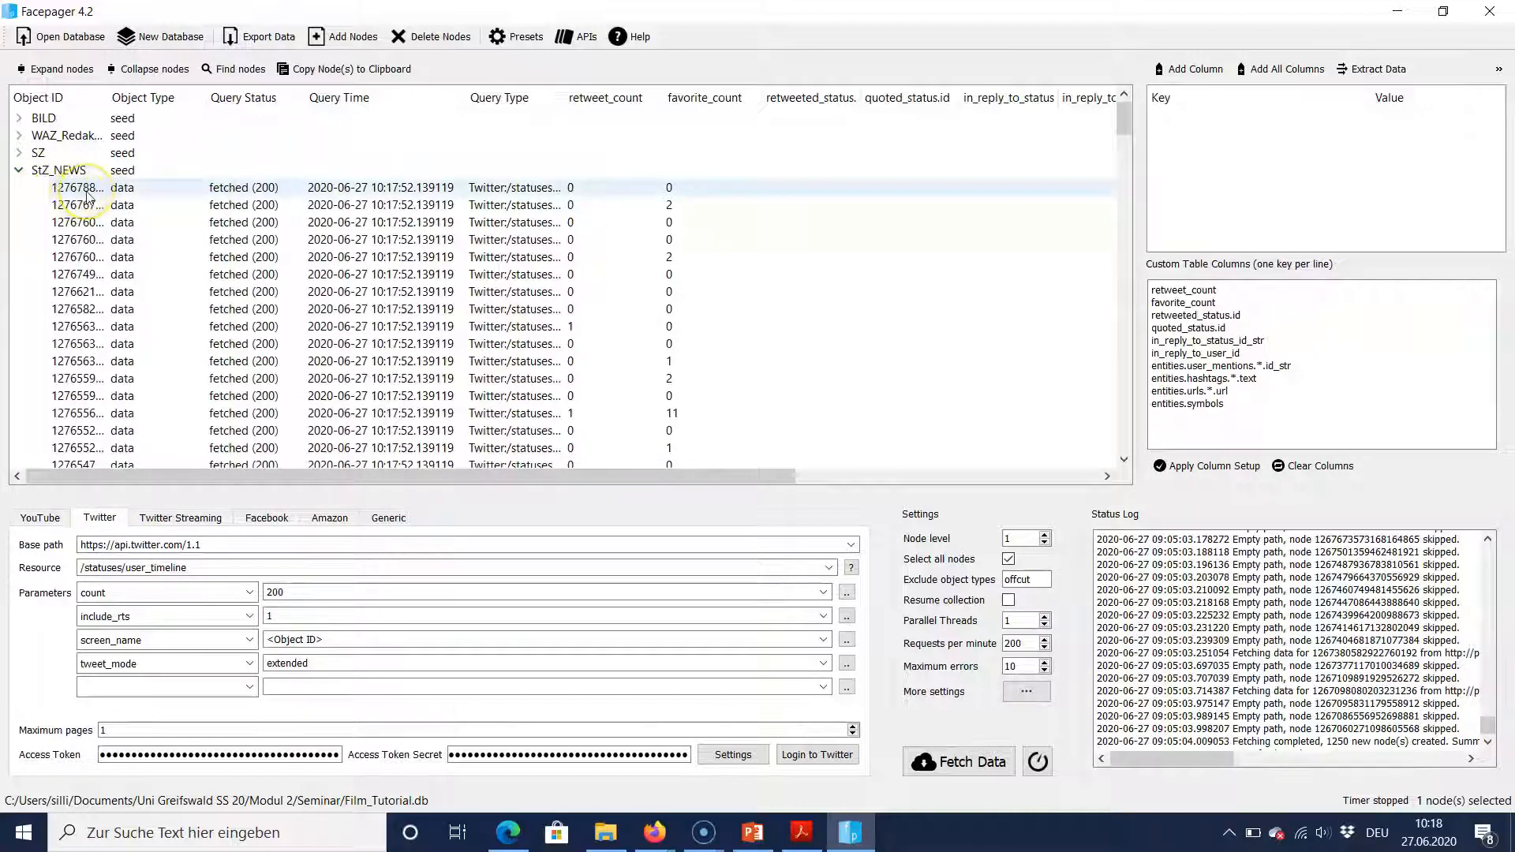
{"action": "mouse_move", "coordinate": [86, 198]}
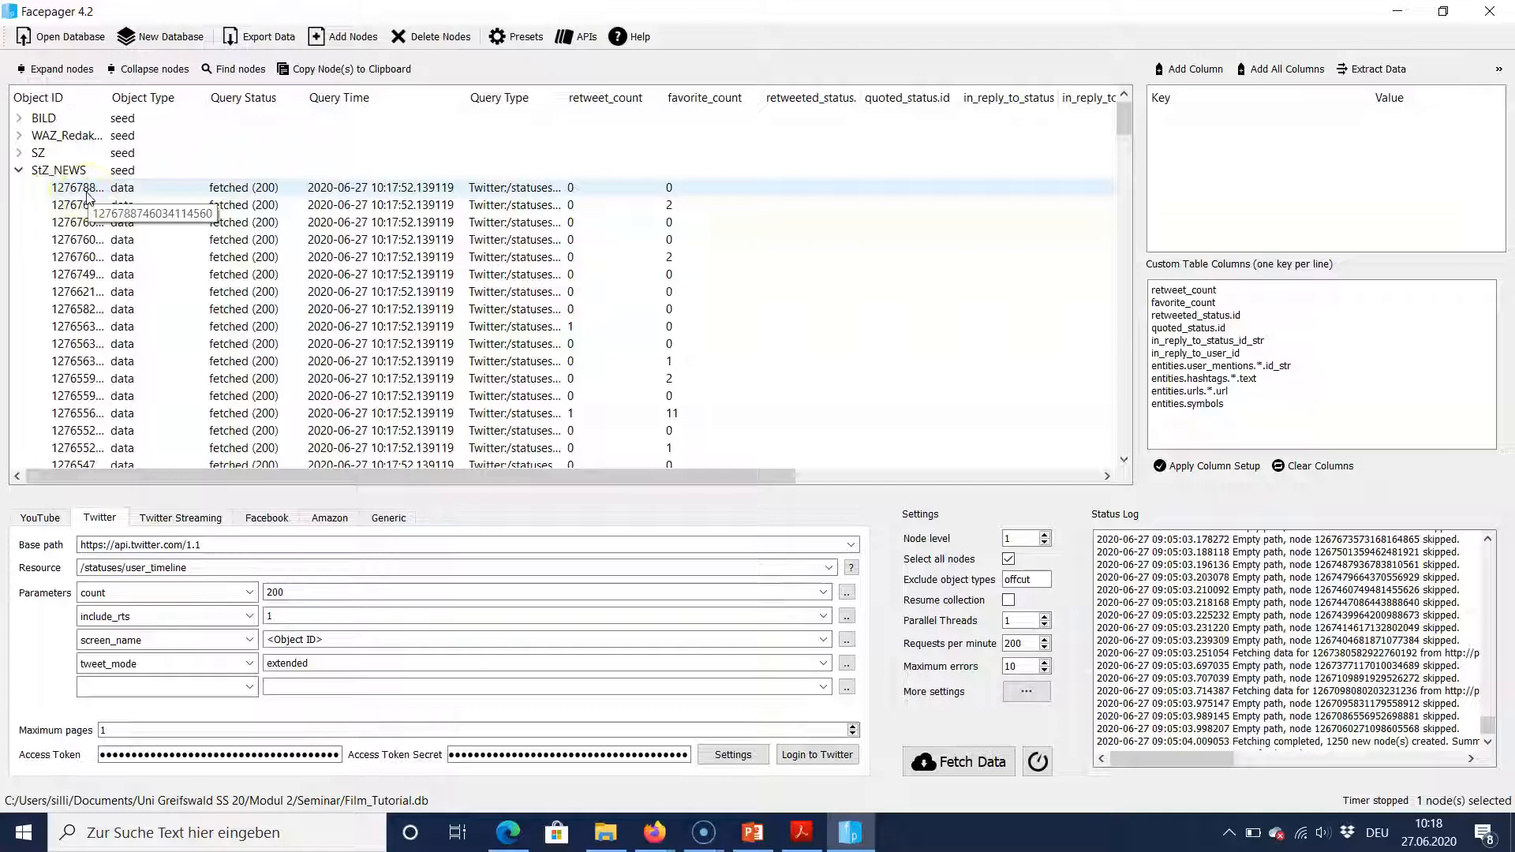
- Show the first StZ_NEWS tweet's raw data and select its media_url entry
{"action": "left_click", "coordinate": [77, 188]}
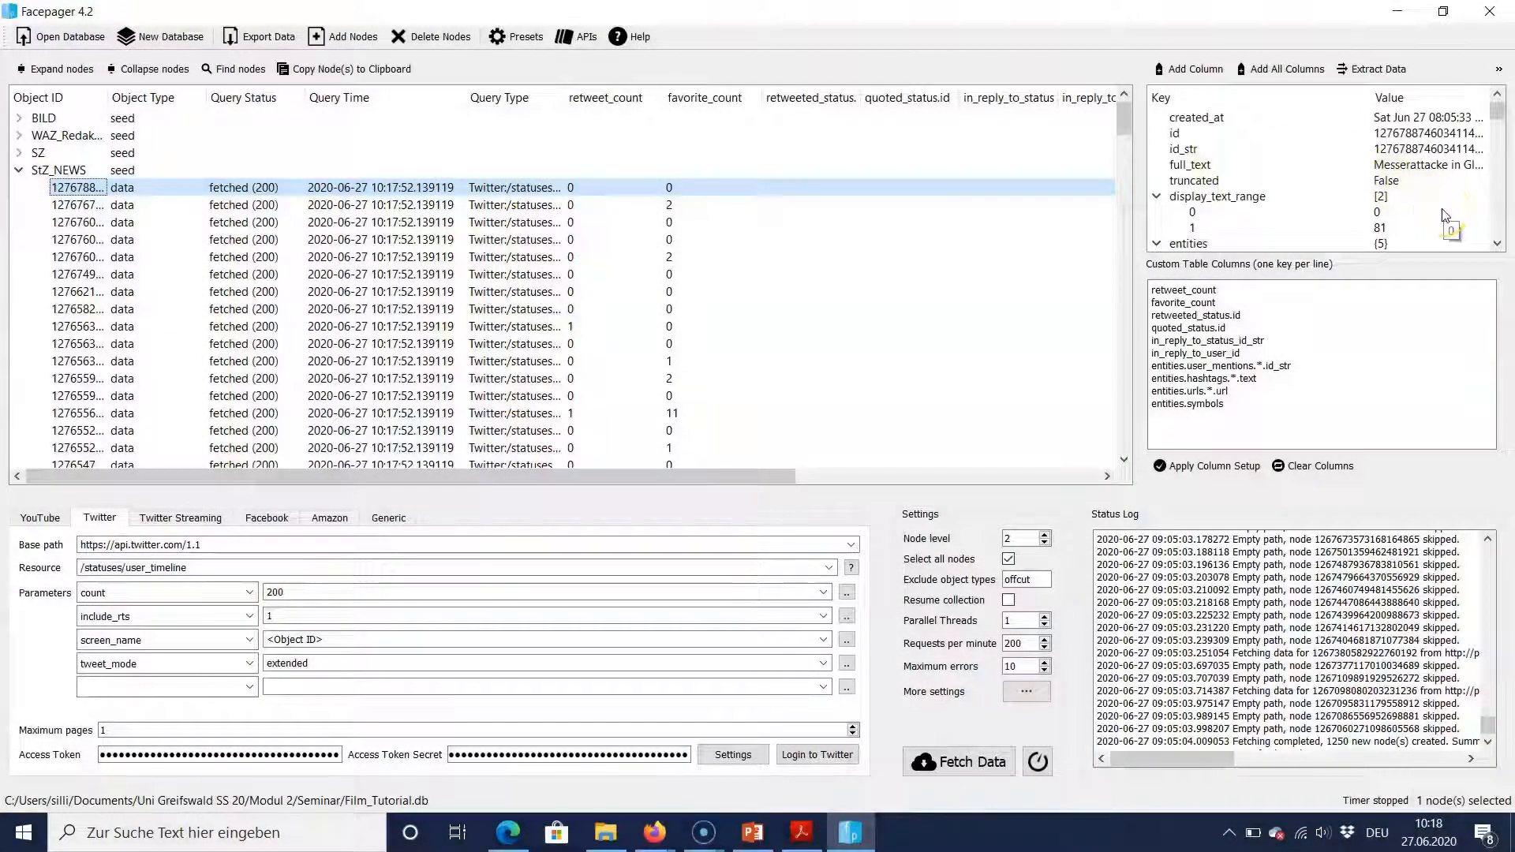
{"action": "mouse_move", "coordinate": [1435, 184]}
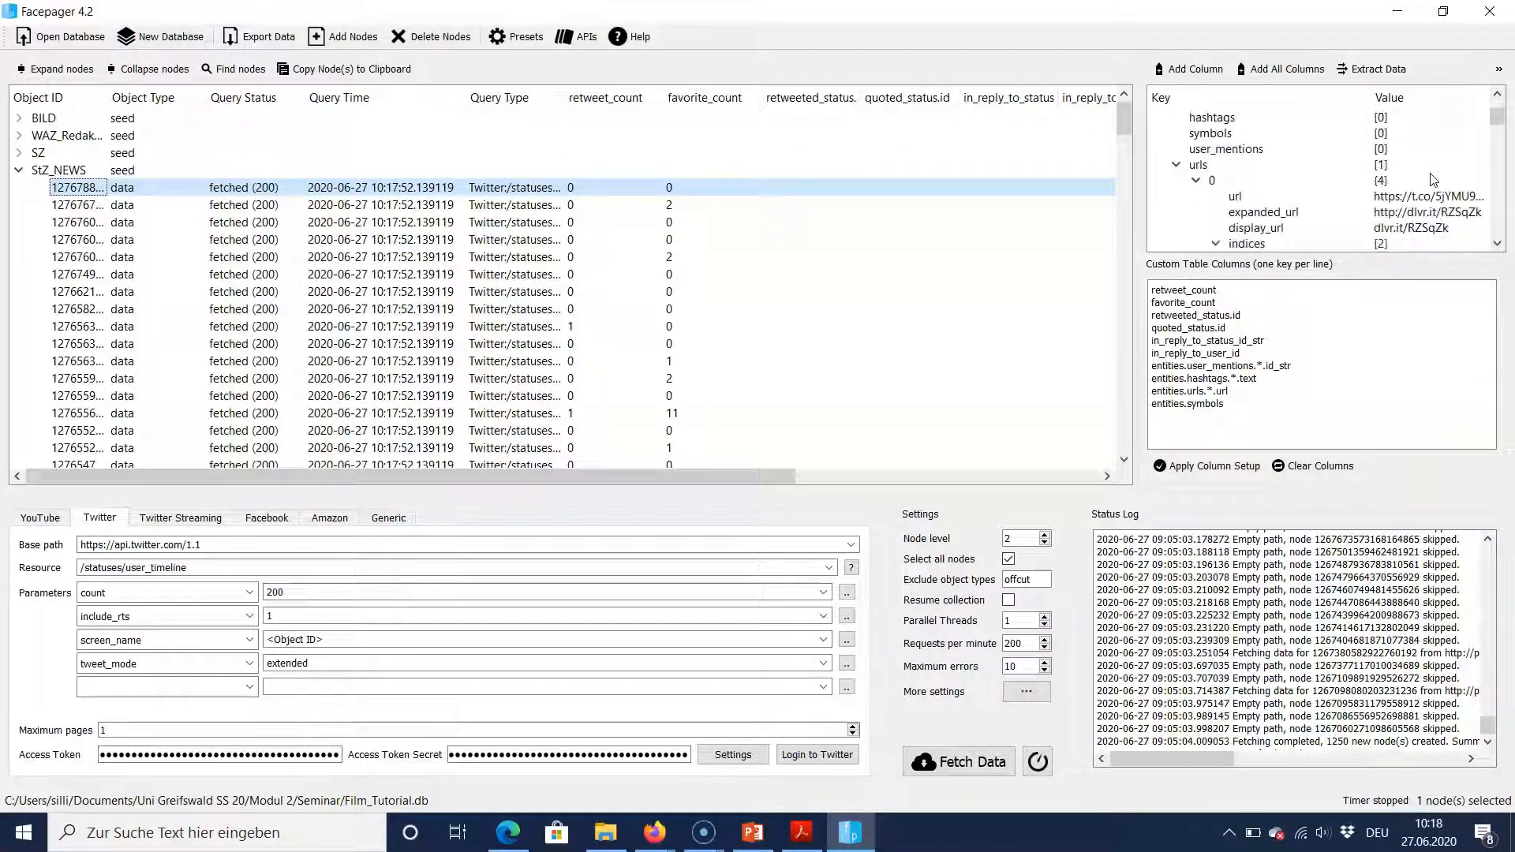
{"action": "scroll", "scroll_direction": "down", "scroll_amount": 3}
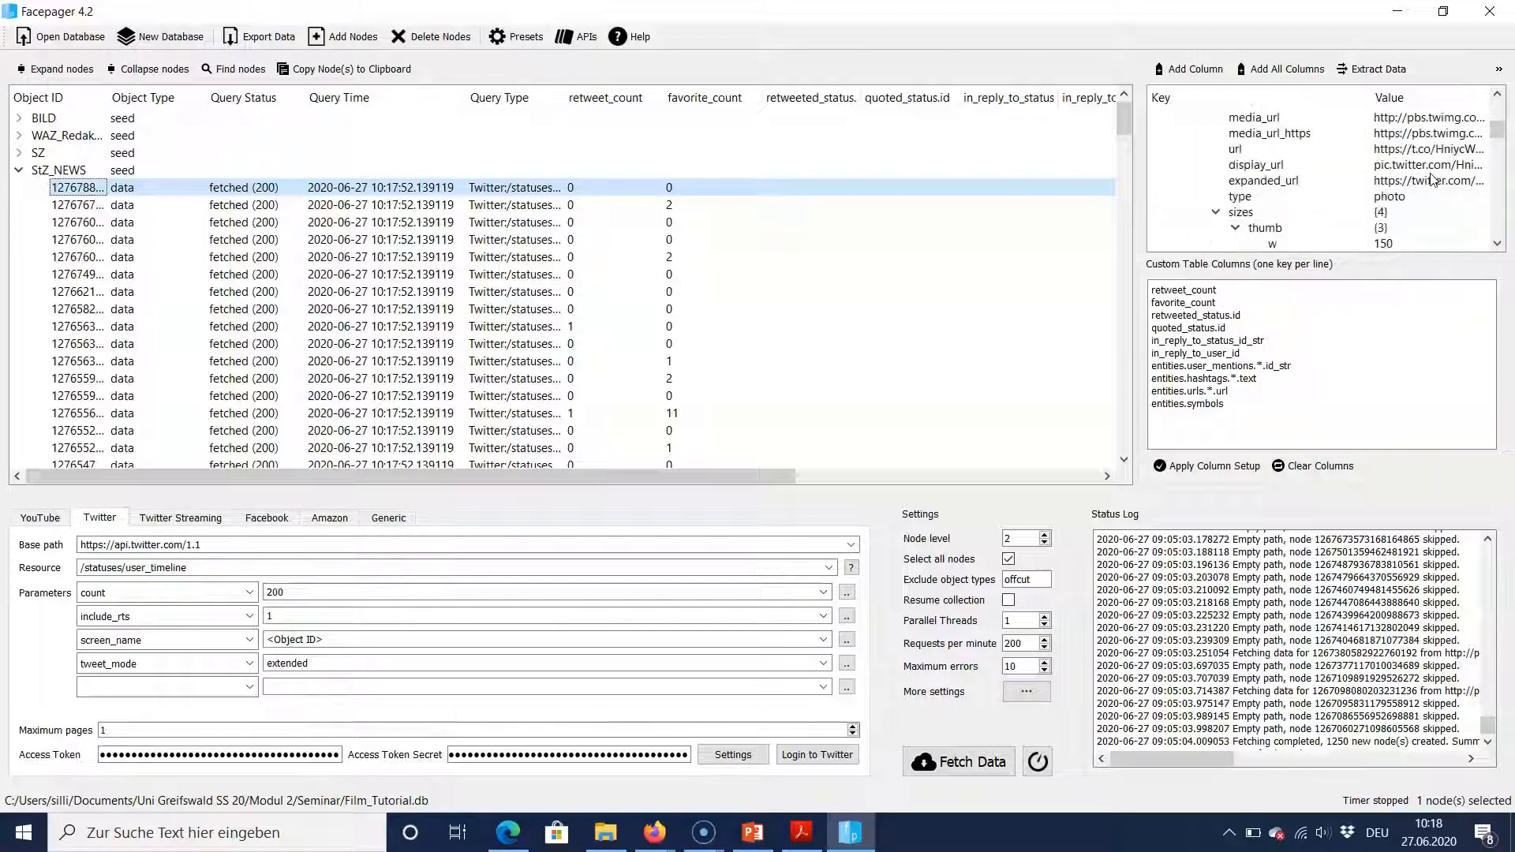
{"action": "scroll", "scroll_direction": "down", "scroll_amount": 3}
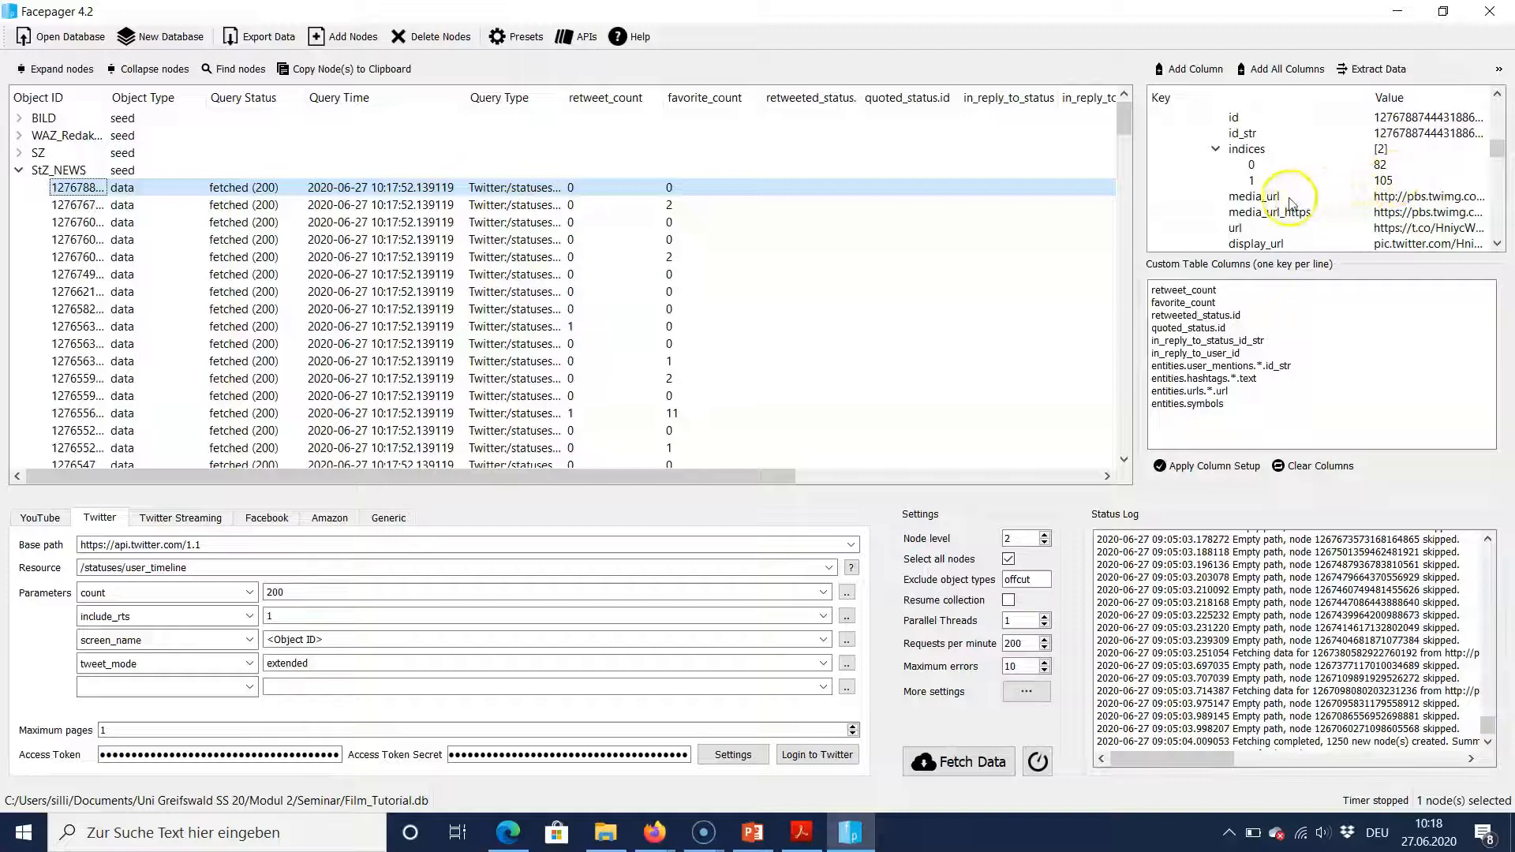
{"action": "left_click", "coordinate": [1257, 197]}
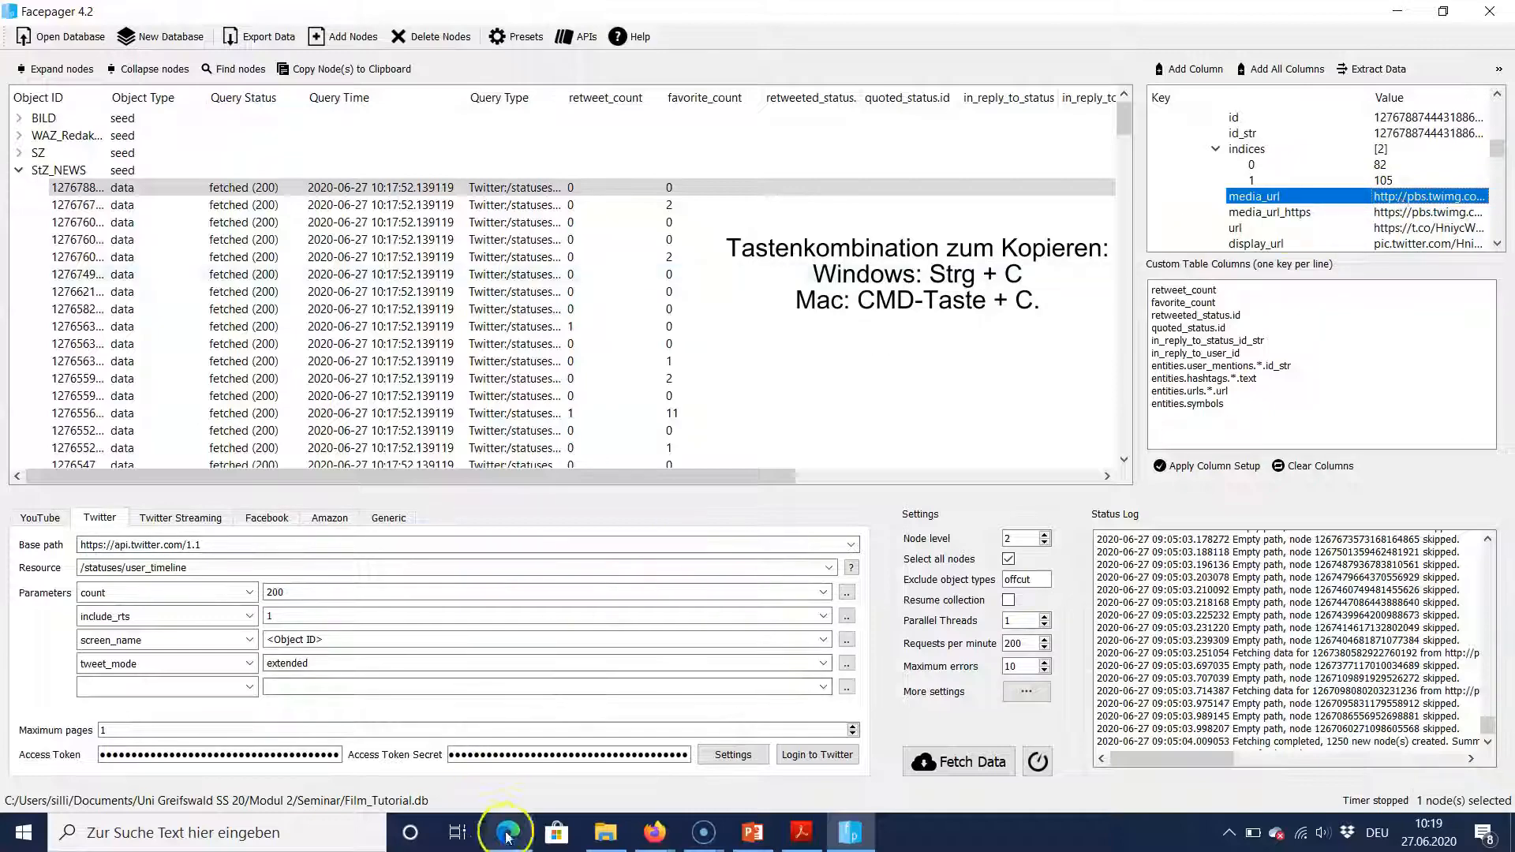
- Switch to Microsoft Edge to view the copied pbs.twimg.com image link
{"action": "left_click", "coordinate": [505, 832]}
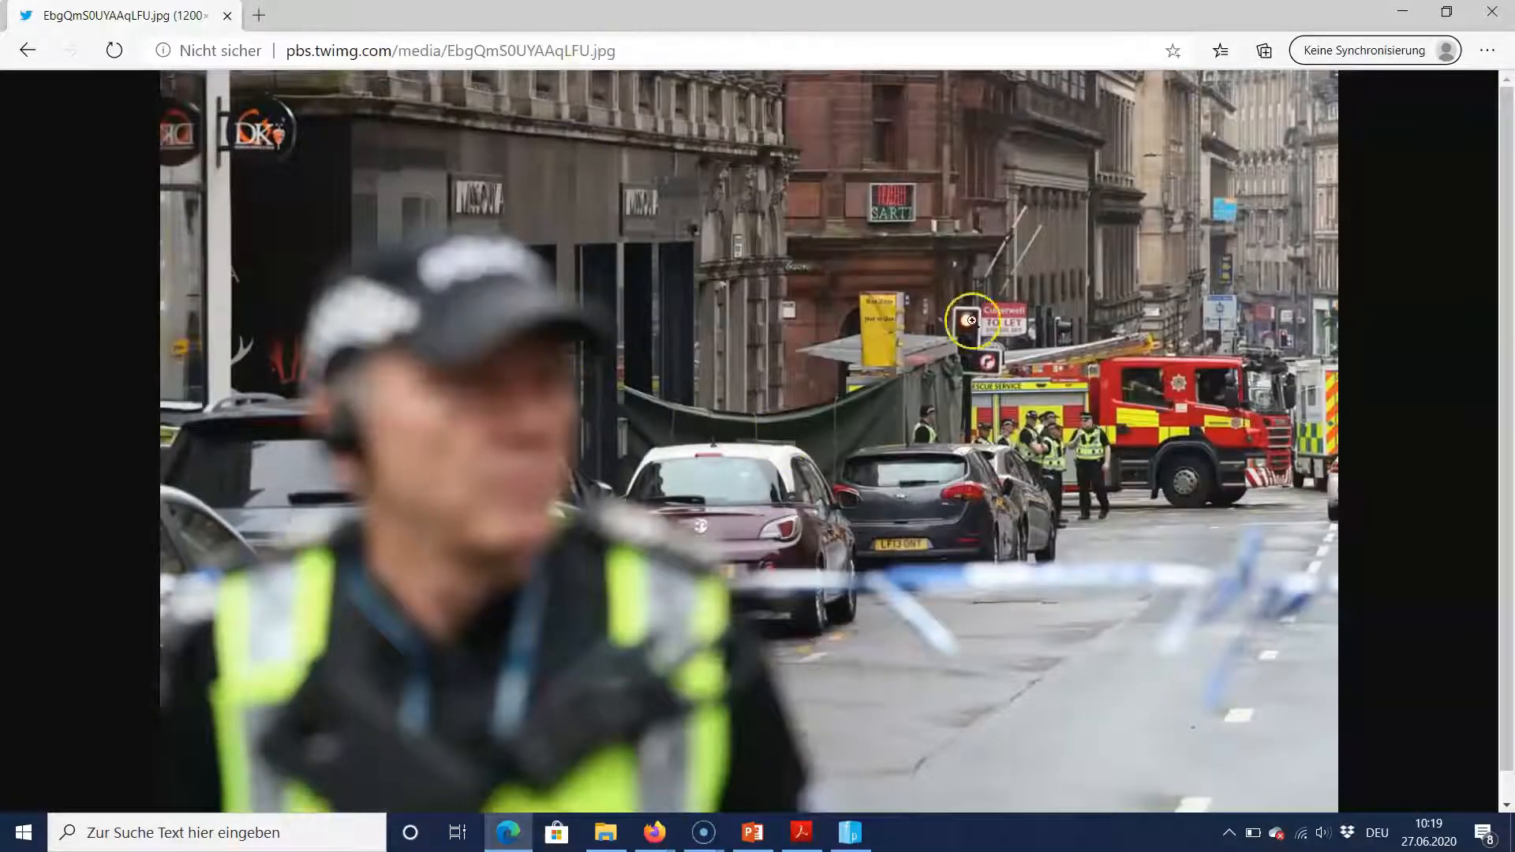
{"action": "mouse_move", "coordinate": [1397, 16]}
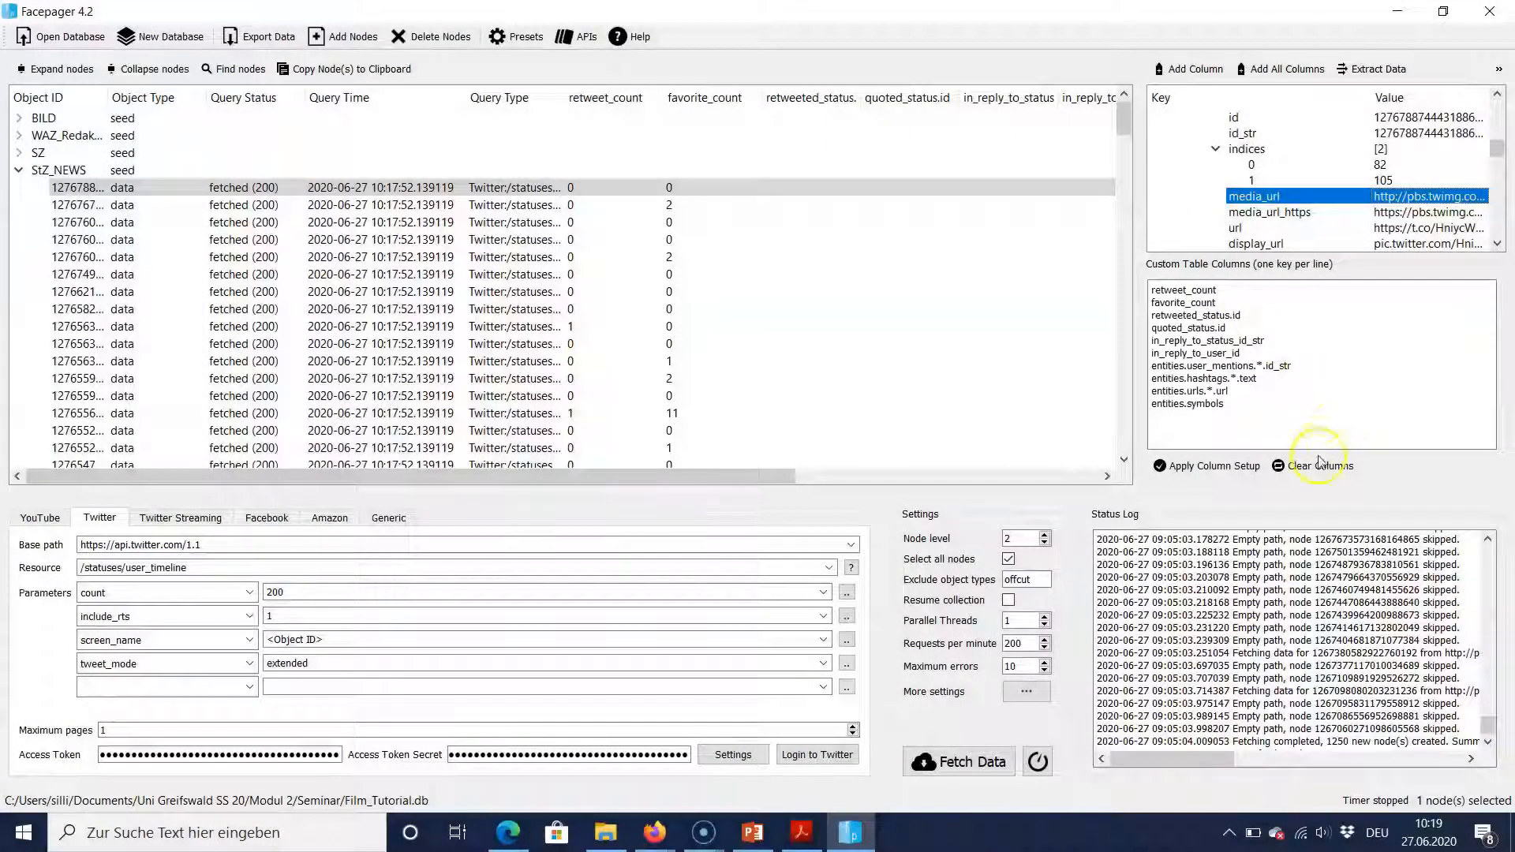
- Clear the existing custom table columns
{"action": "left_click", "coordinate": [1321, 465]}
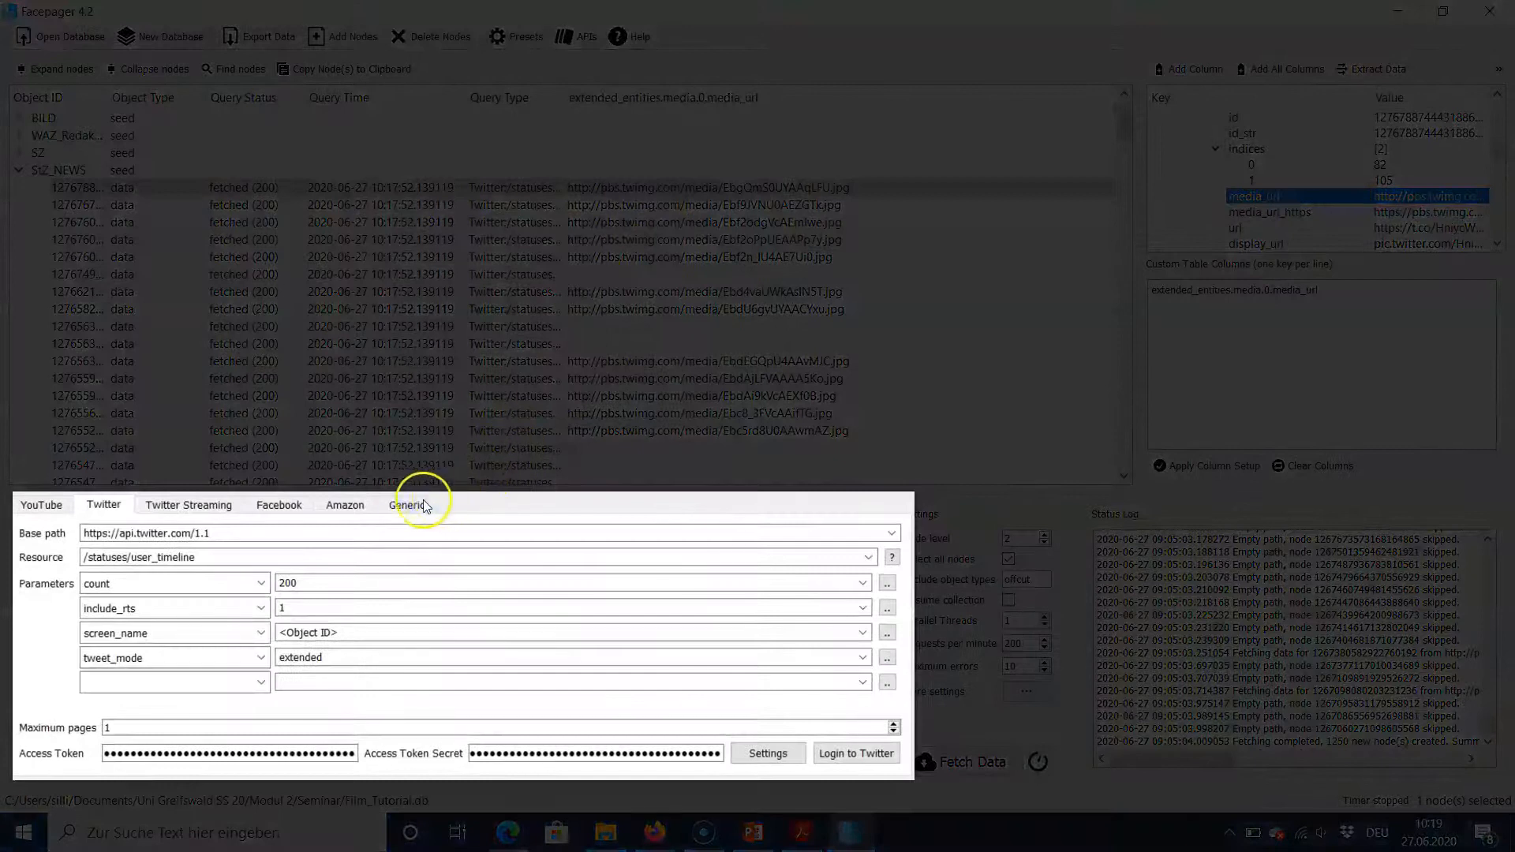
- In the Generic module, set base path to extended_entities.media.0.media_url and select the resource for removal
{"action": "left_click", "coordinate": [405, 504]}
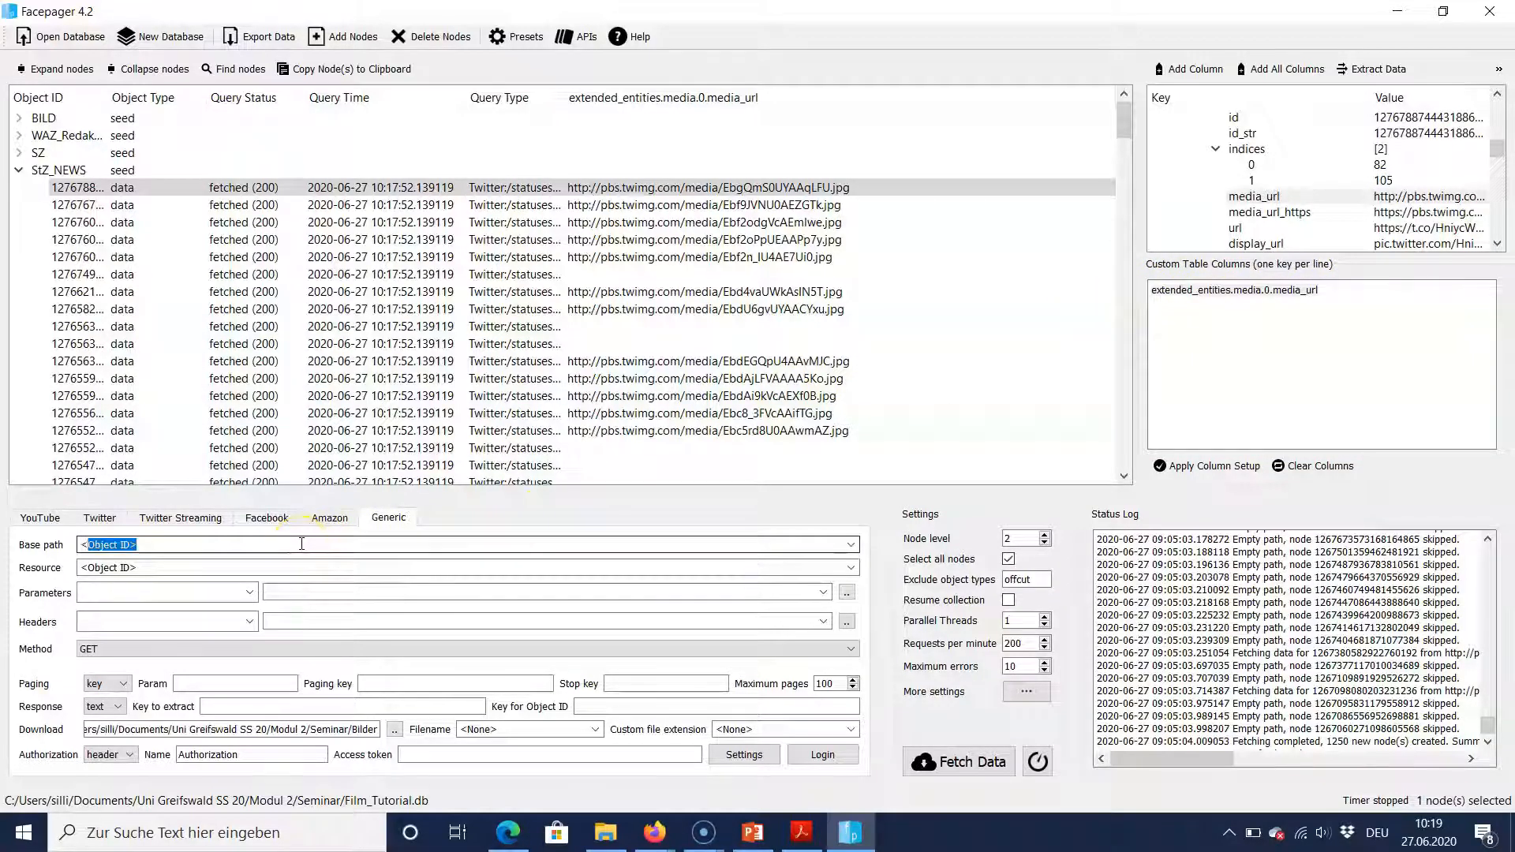
{"action": "type", "text": "extended_entities.media.0.media_url>"}
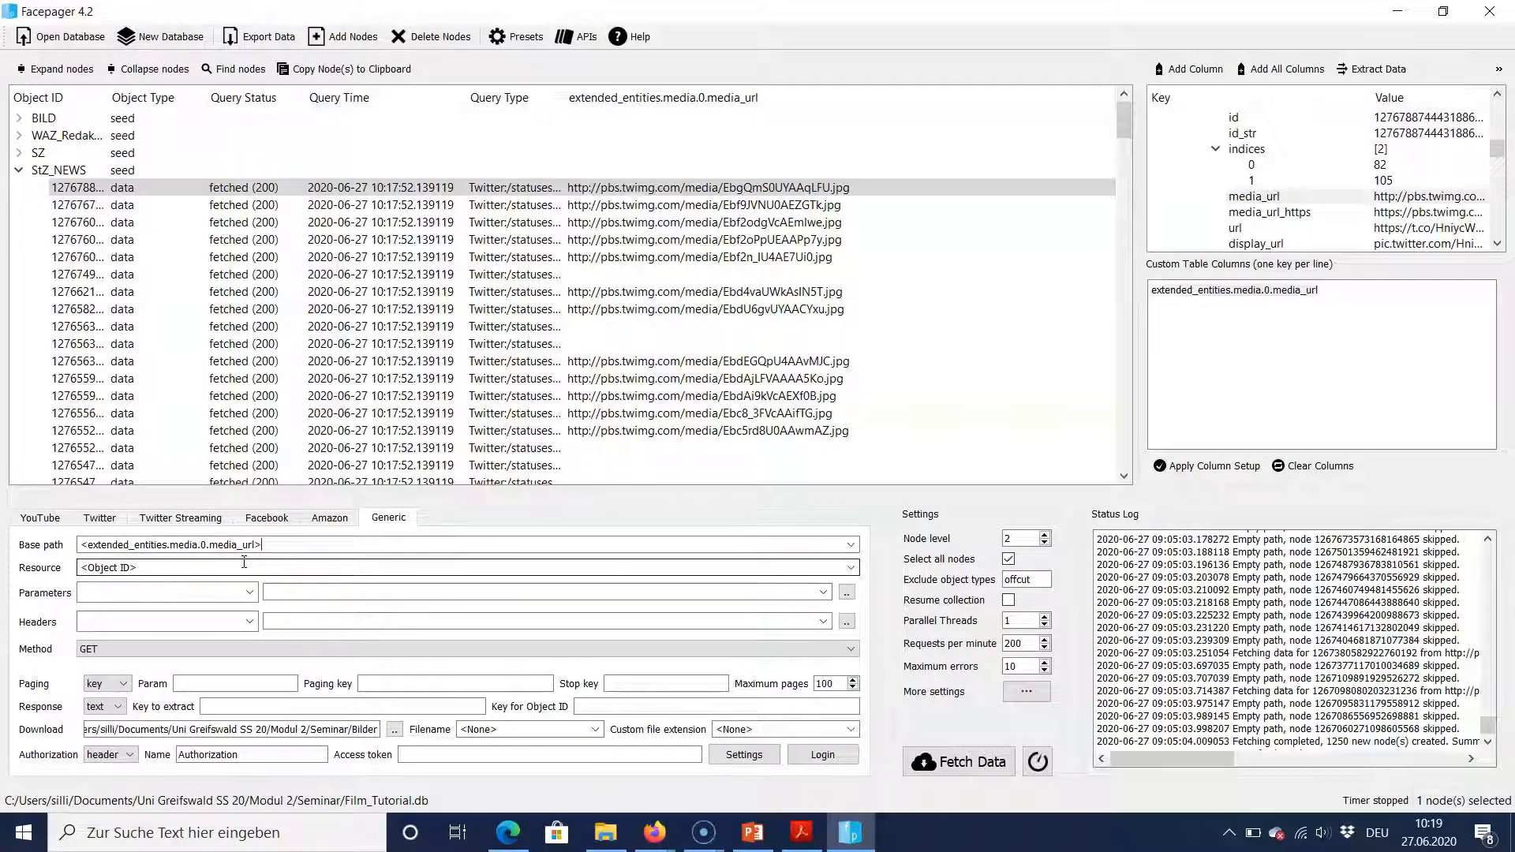
{"action": "double_click", "coordinate": [111, 567]}
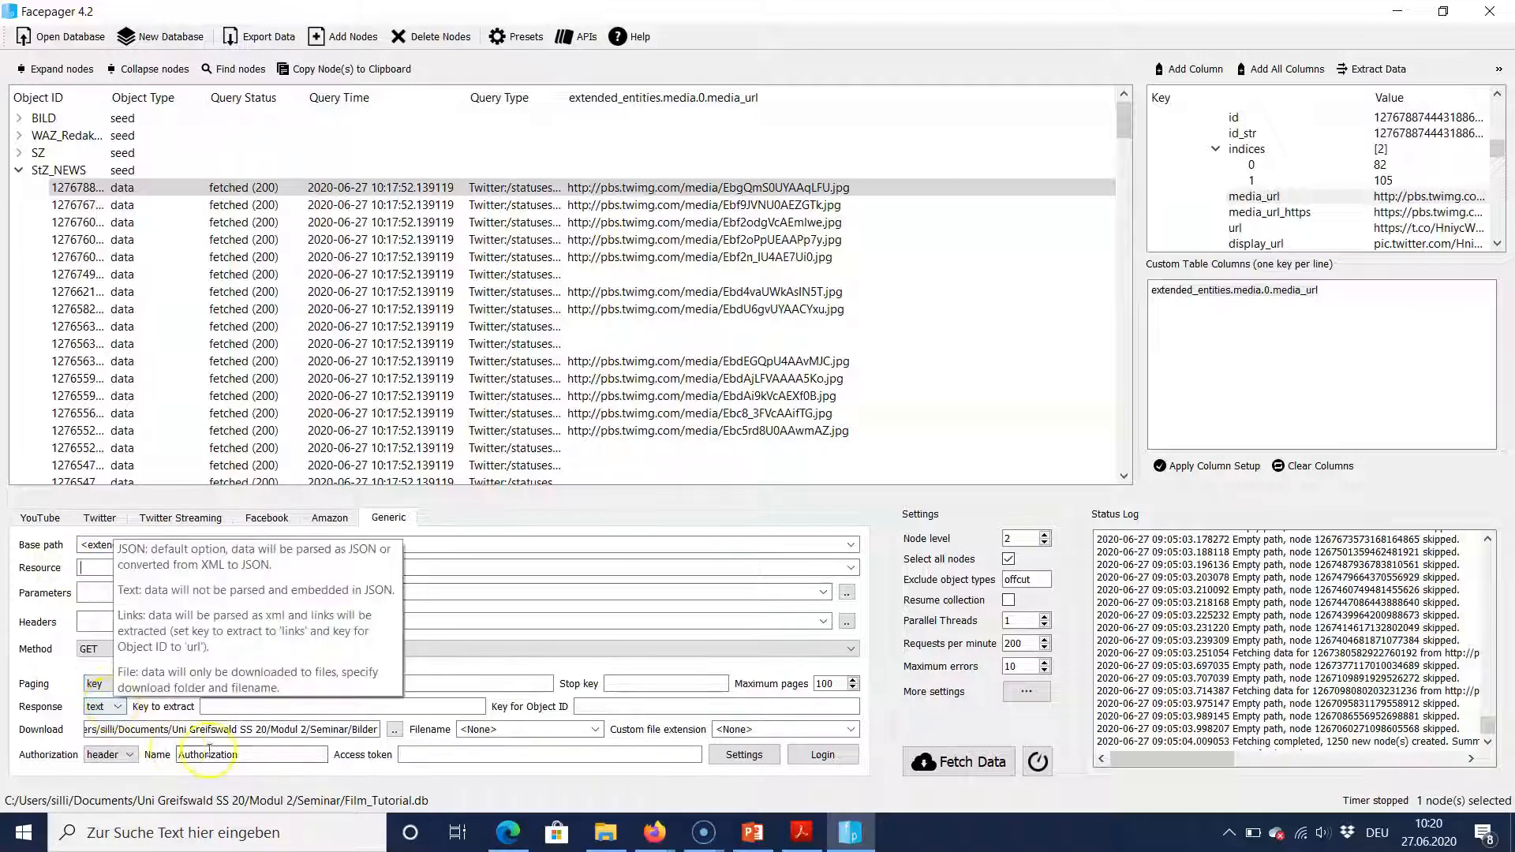
- Set the download folder to Bilder, filename to <Object ID>, and Response to file
{"action": "left_click", "coordinate": [395, 729]}
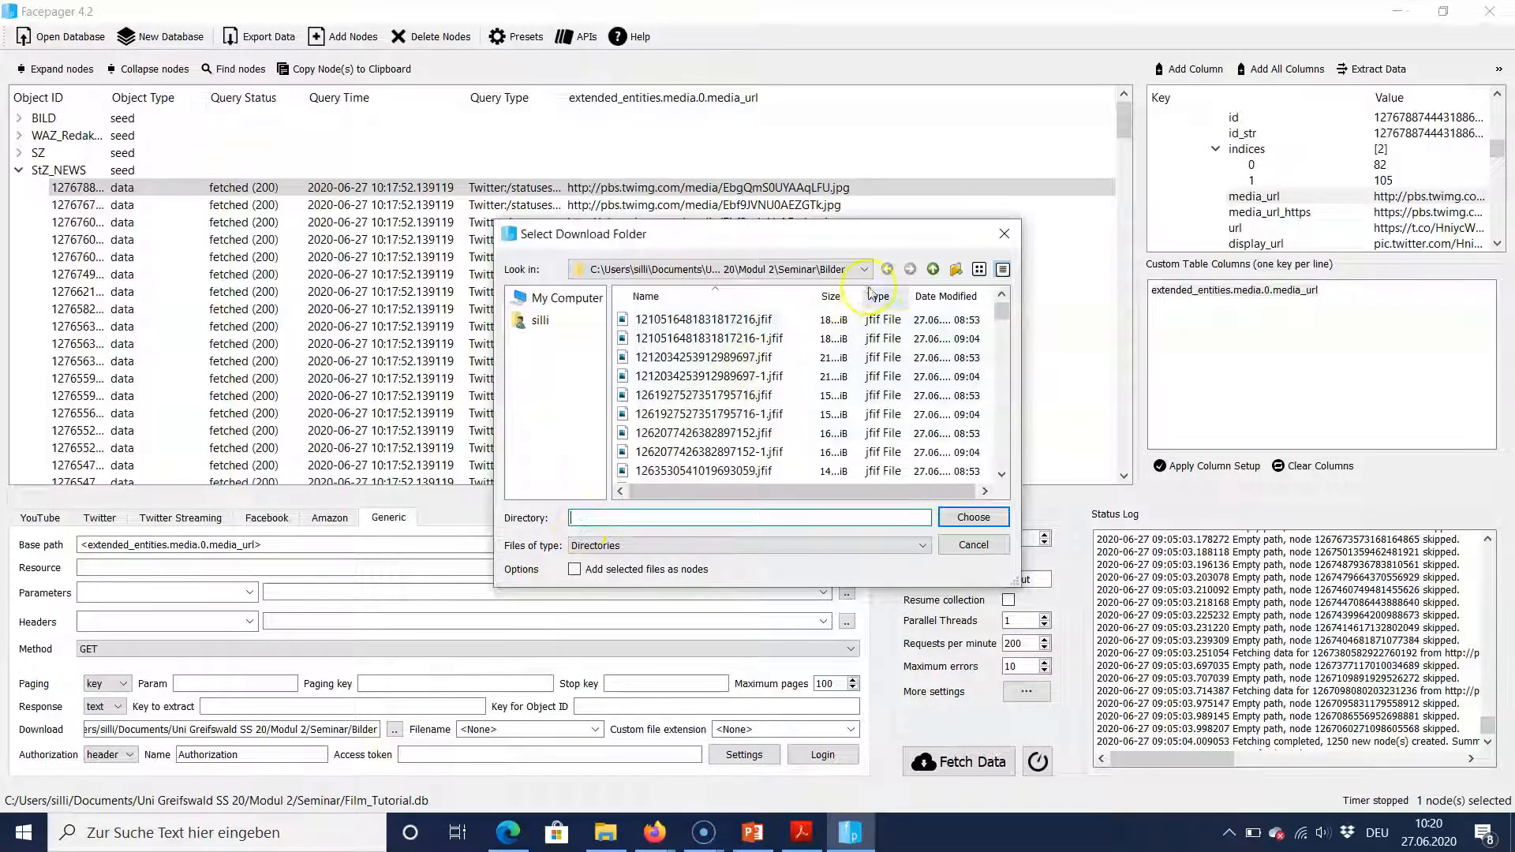
{"action": "left_click", "coordinate": [907, 269]}
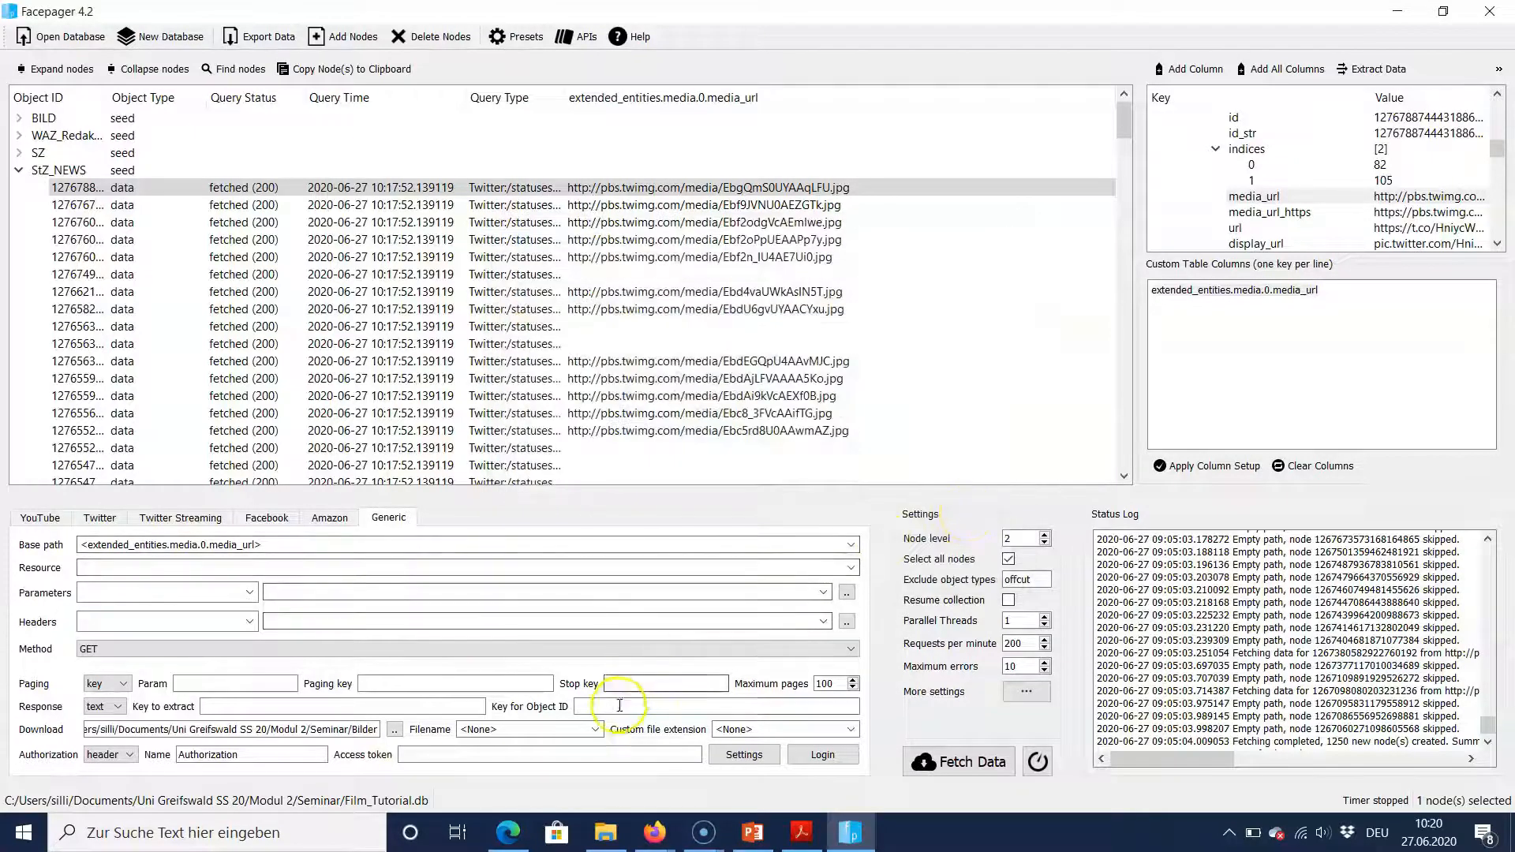
{"action": "left_click", "coordinate": [594, 730]}
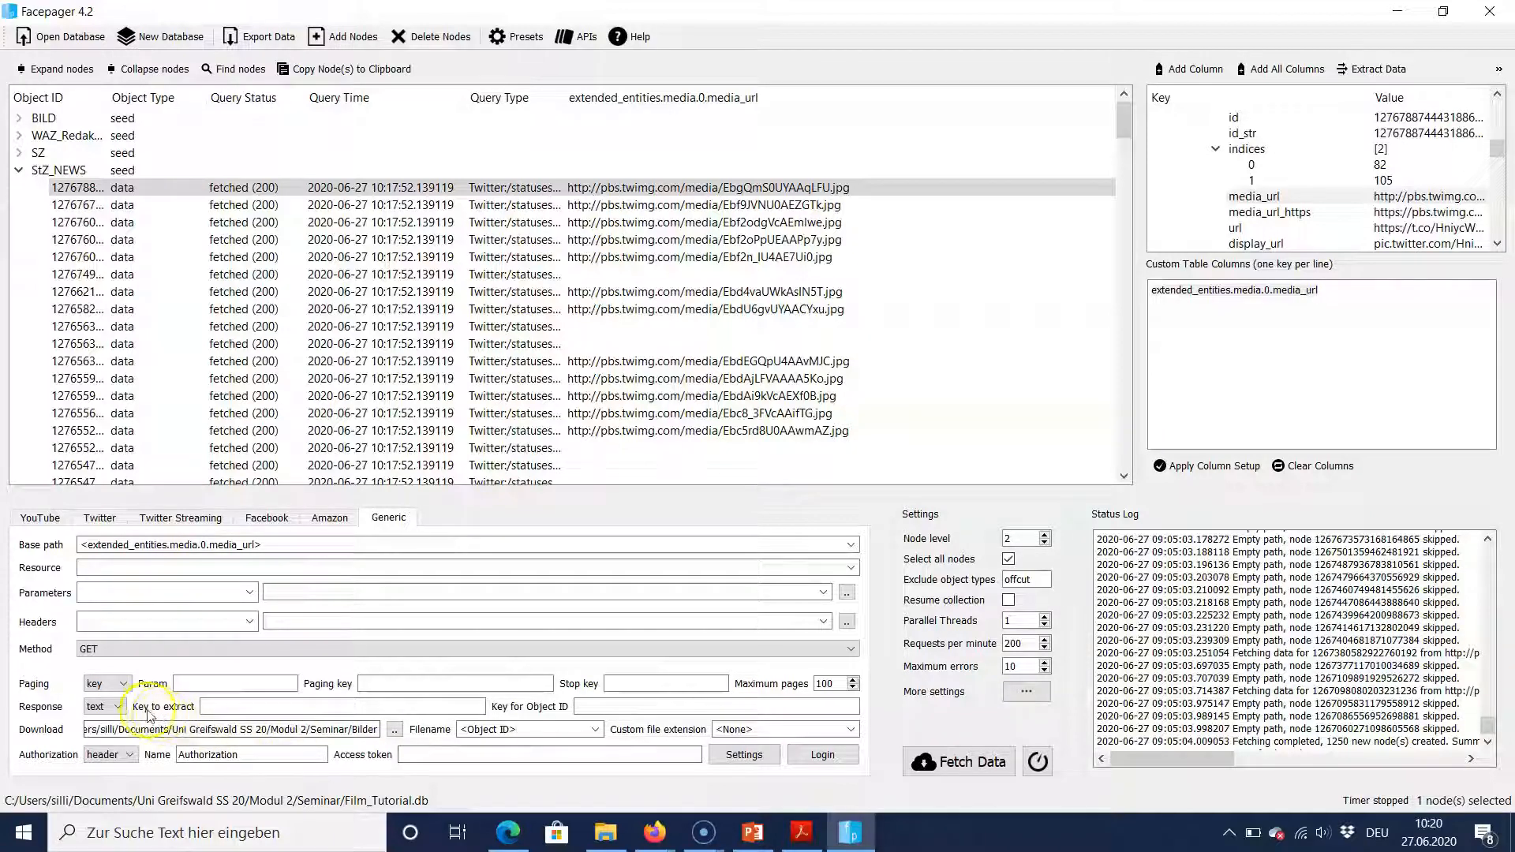
{"action": "left_click", "coordinate": [123, 706]}
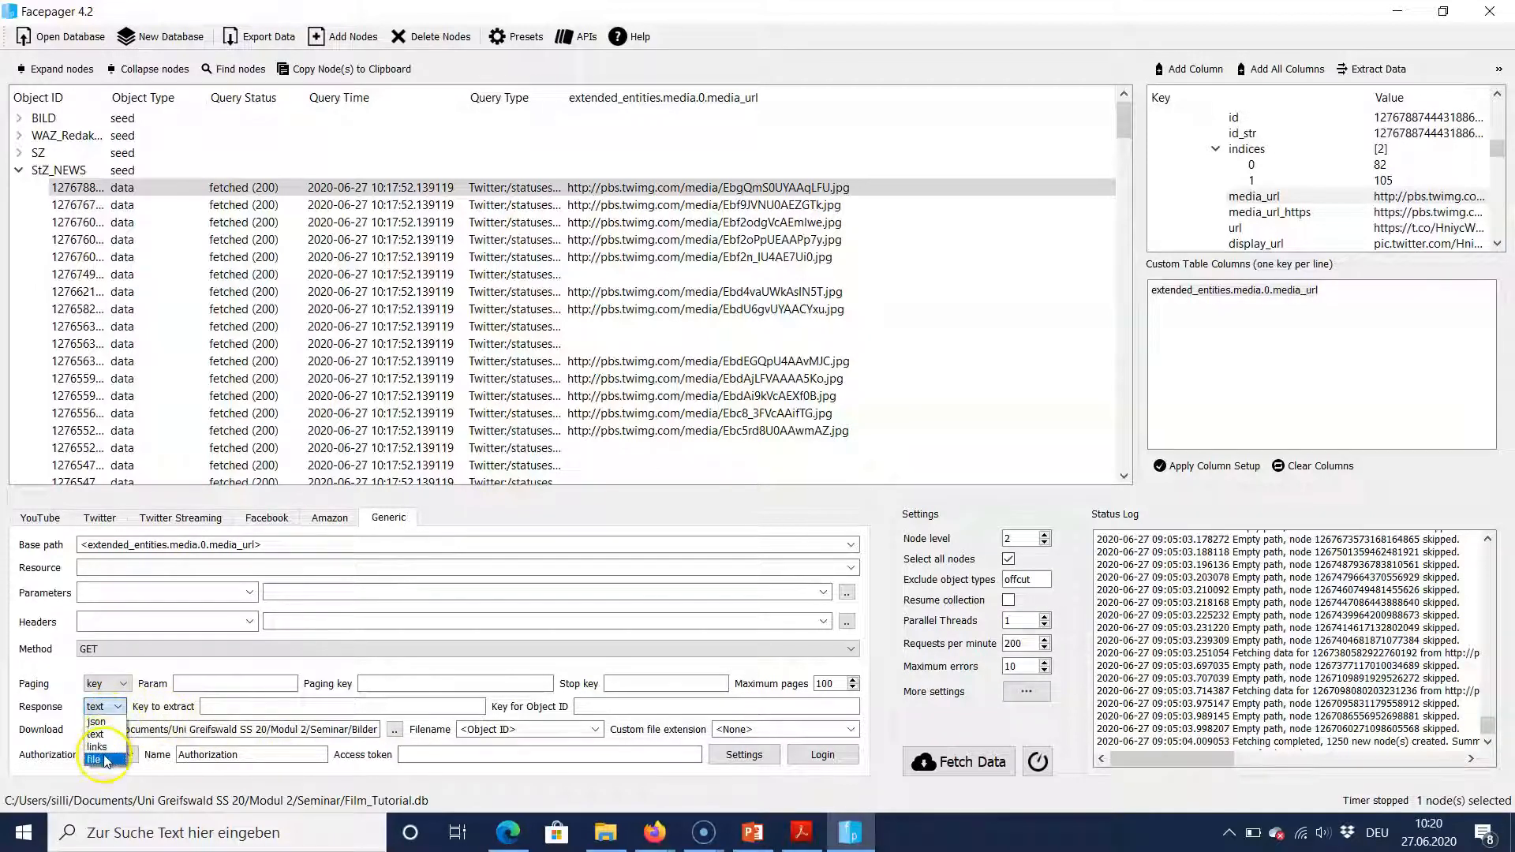
{"action": "left_click", "coordinate": [94, 759]}
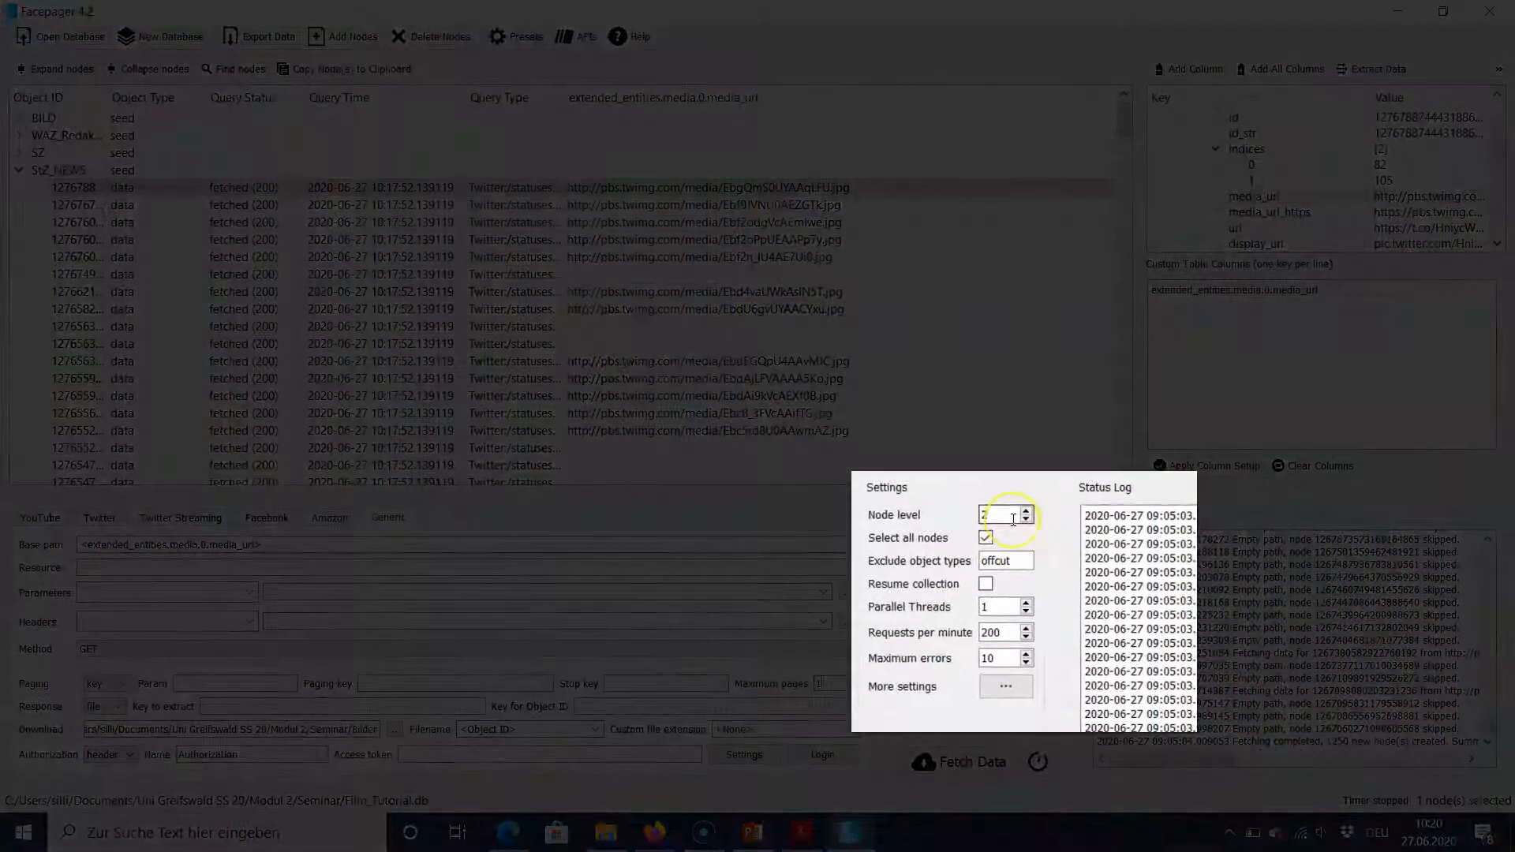
{"action": "mouse_move", "coordinate": [1000, 514]}
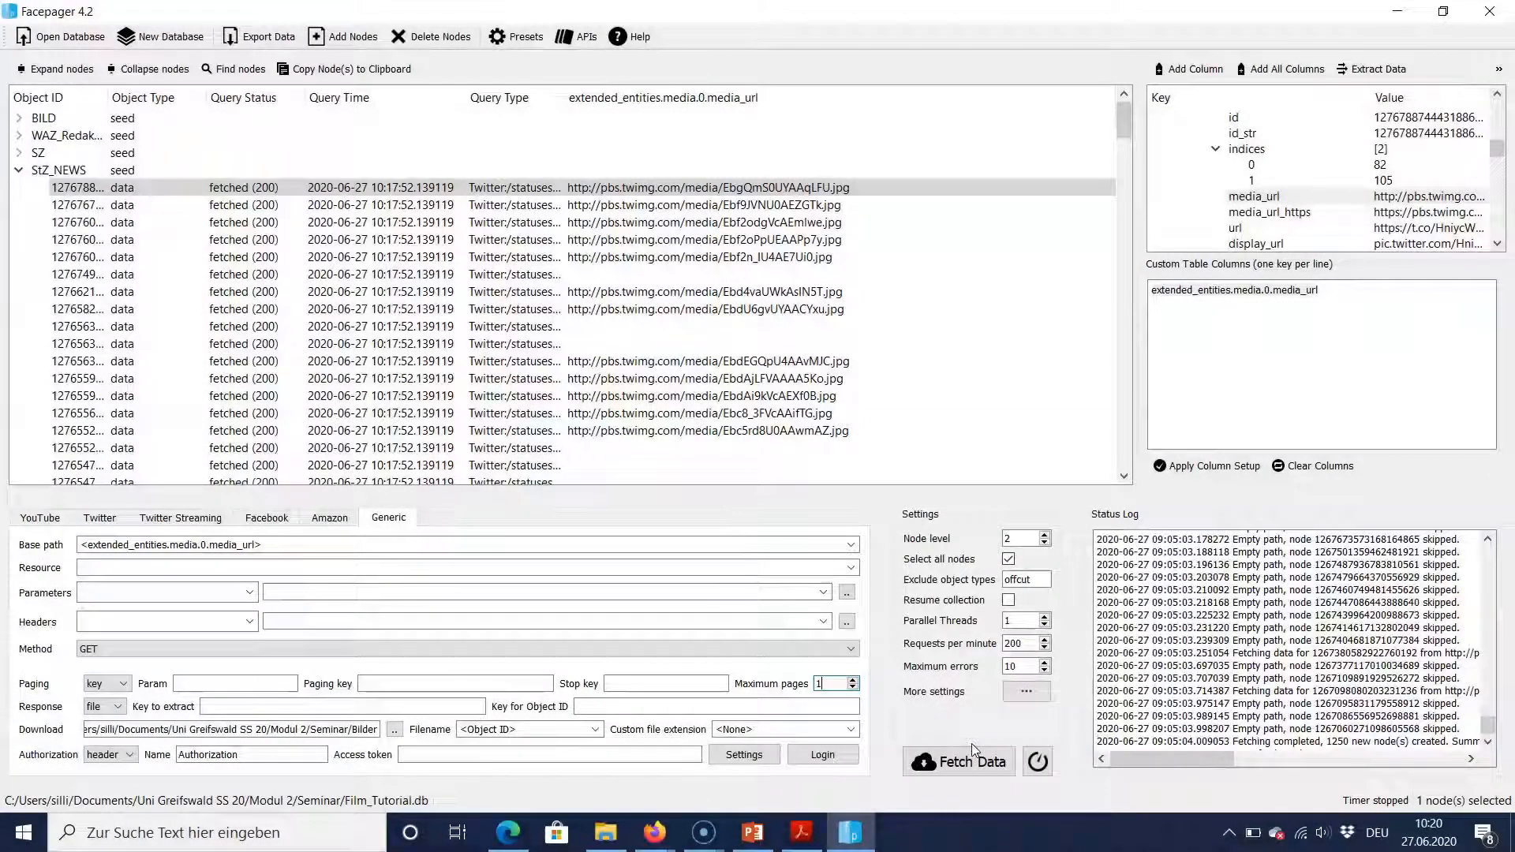
{"action": "mouse_move", "coordinate": [959, 762]}
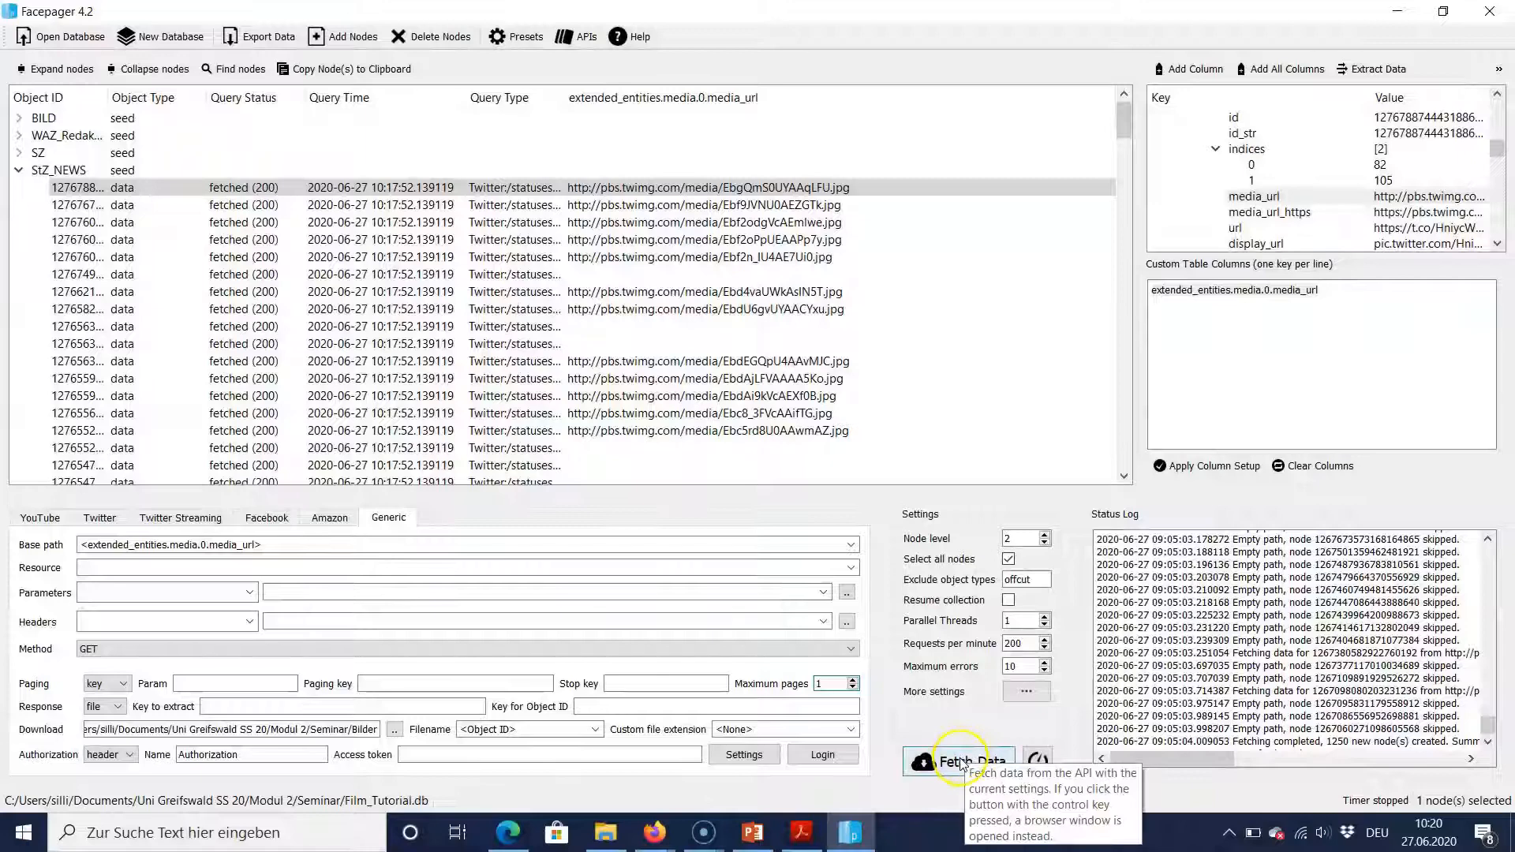
- Fetch the images for all tweets, then open File Explorer
{"action": "left_click", "coordinate": [959, 762]}
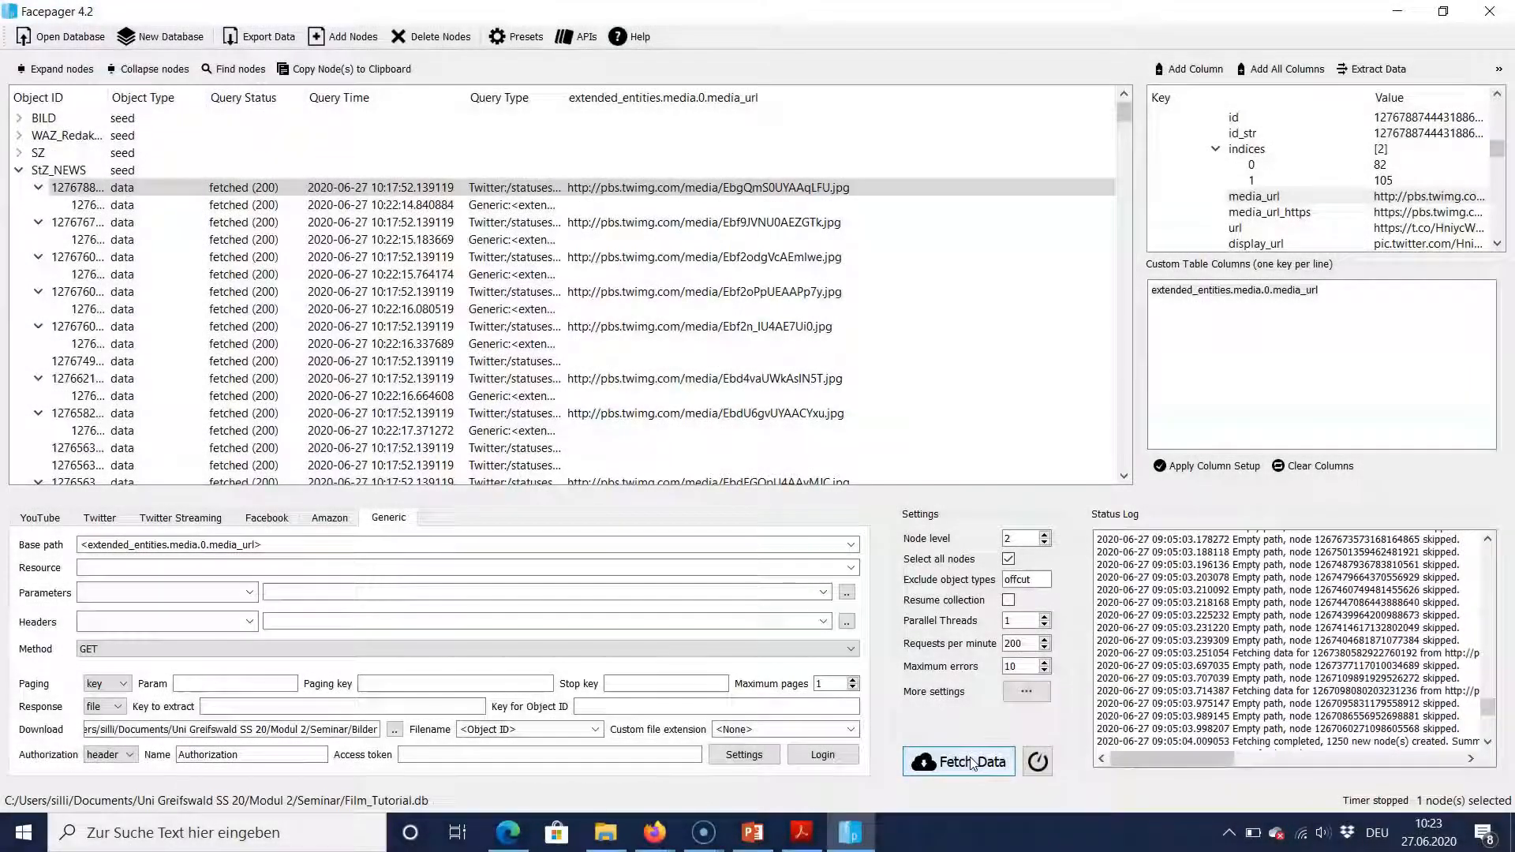
{"action": "left_click", "coordinate": [958, 761]}
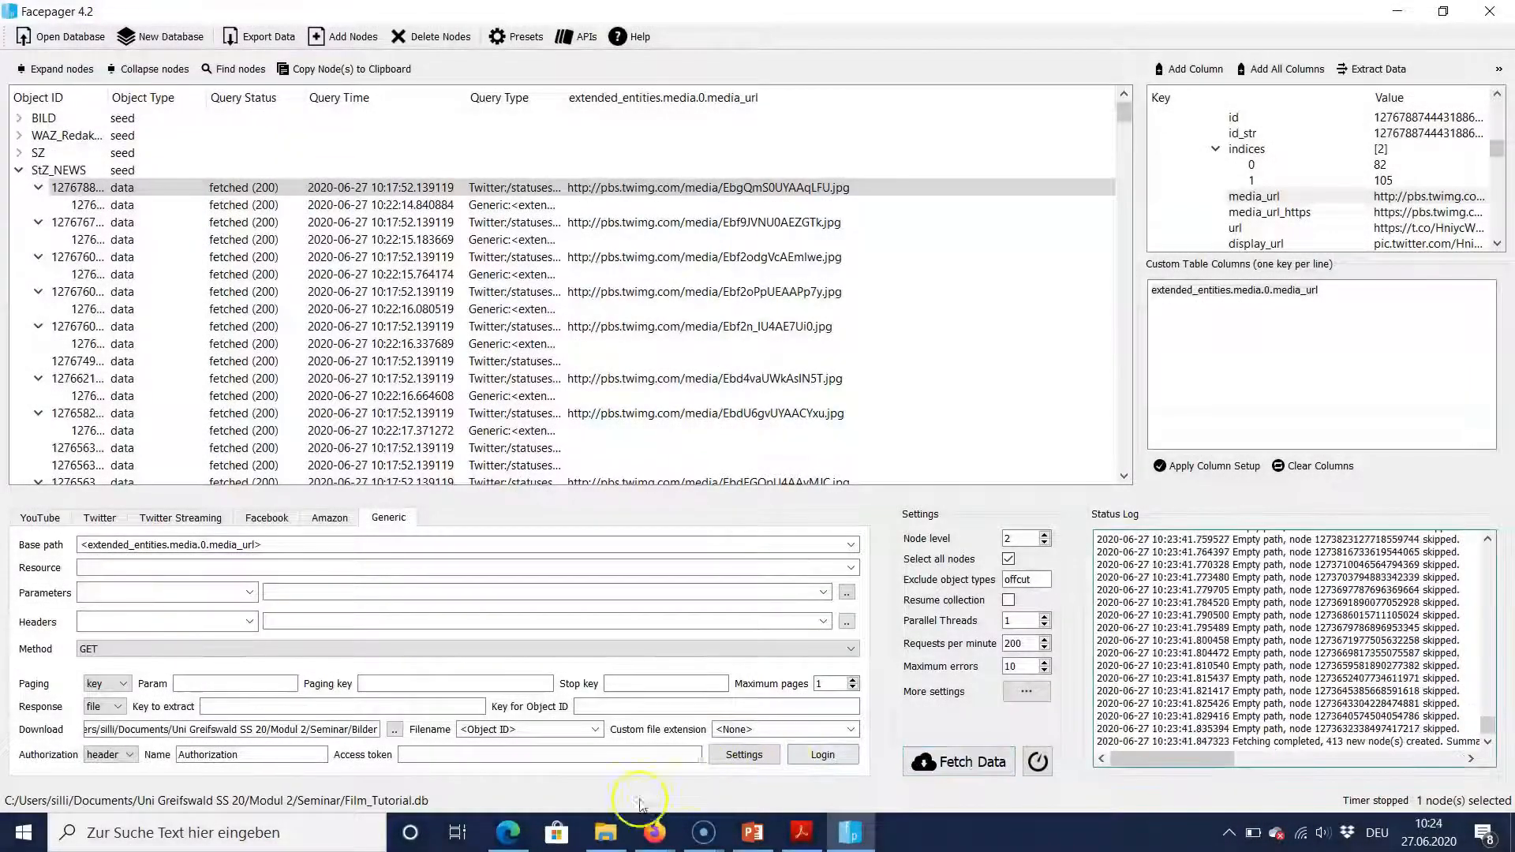
{"action": "left_click", "coordinate": [606, 832]}
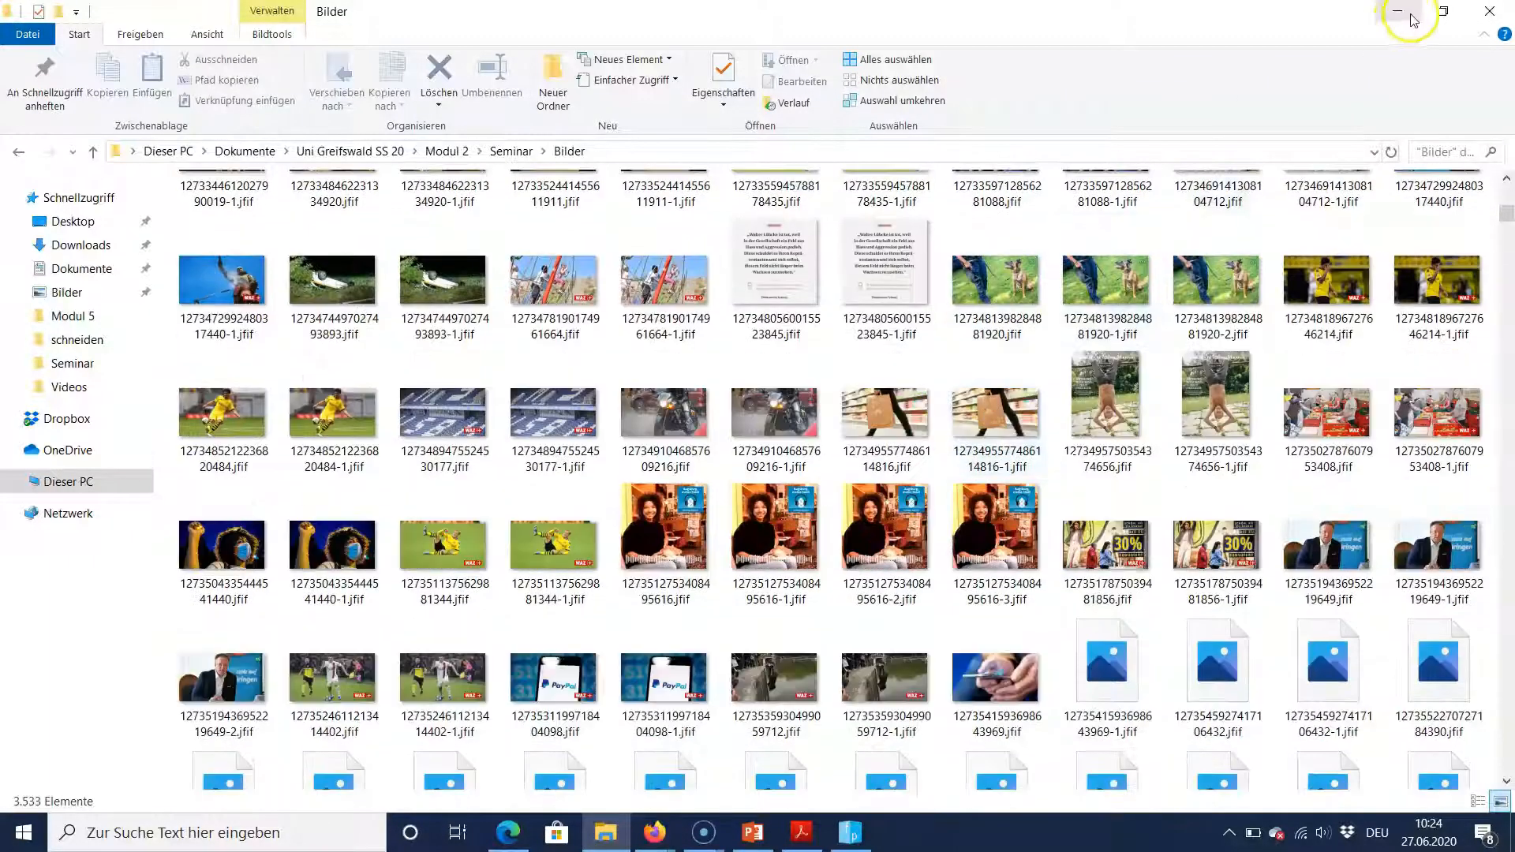
- Minimize the Bilder folder window after browsing the image thumbnails
{"action": "left_click", "coordinate": [703, 832]}
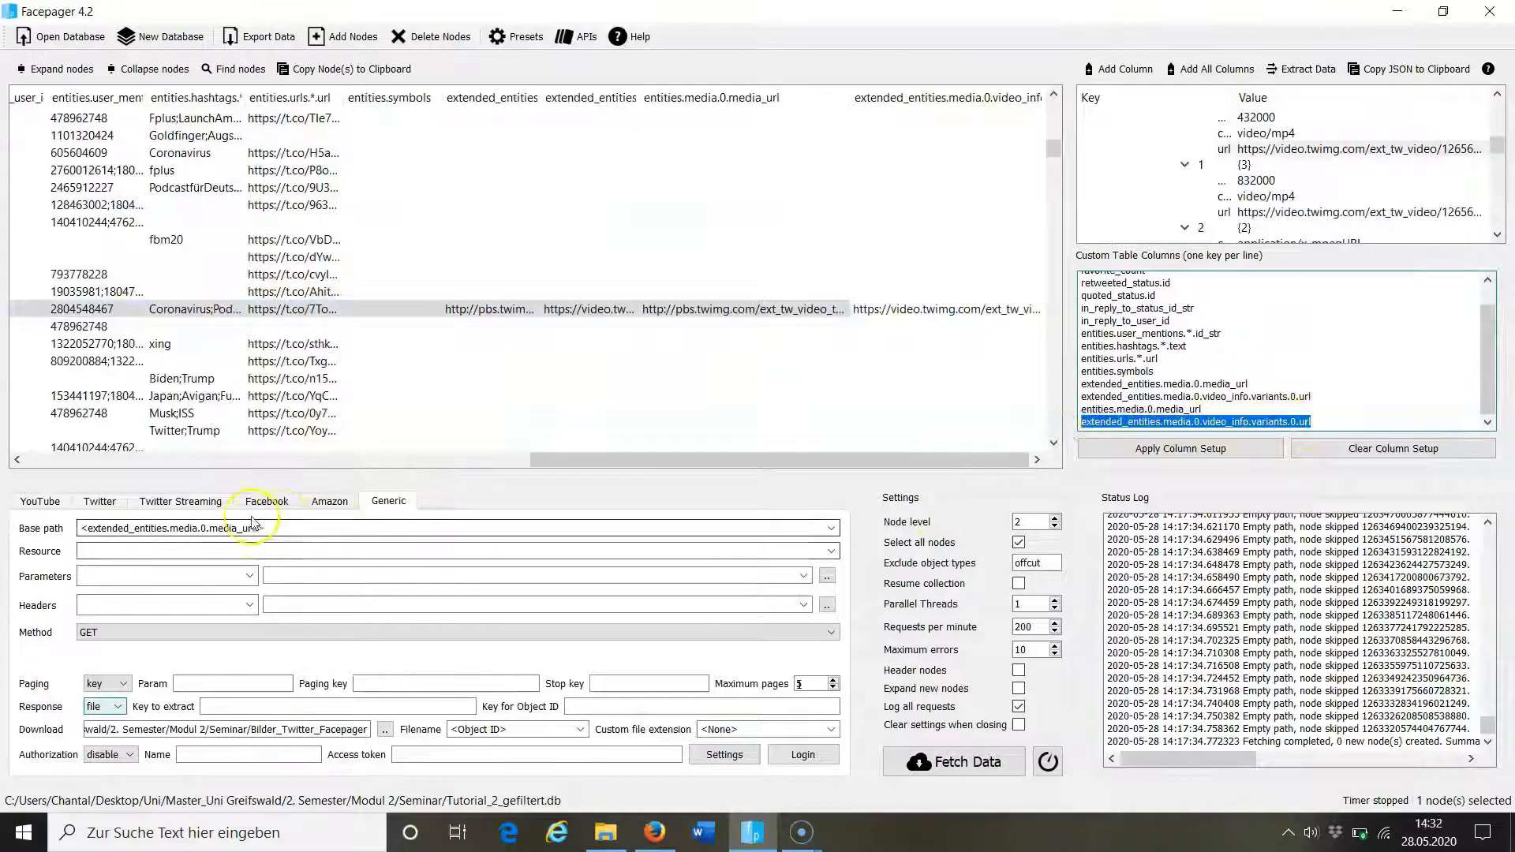
- Fetch the tweet videos from the video_info variants URL into the Videos_Twitter_Facepager folder
{"action": "left_click", "coordinate": [955, 762]}
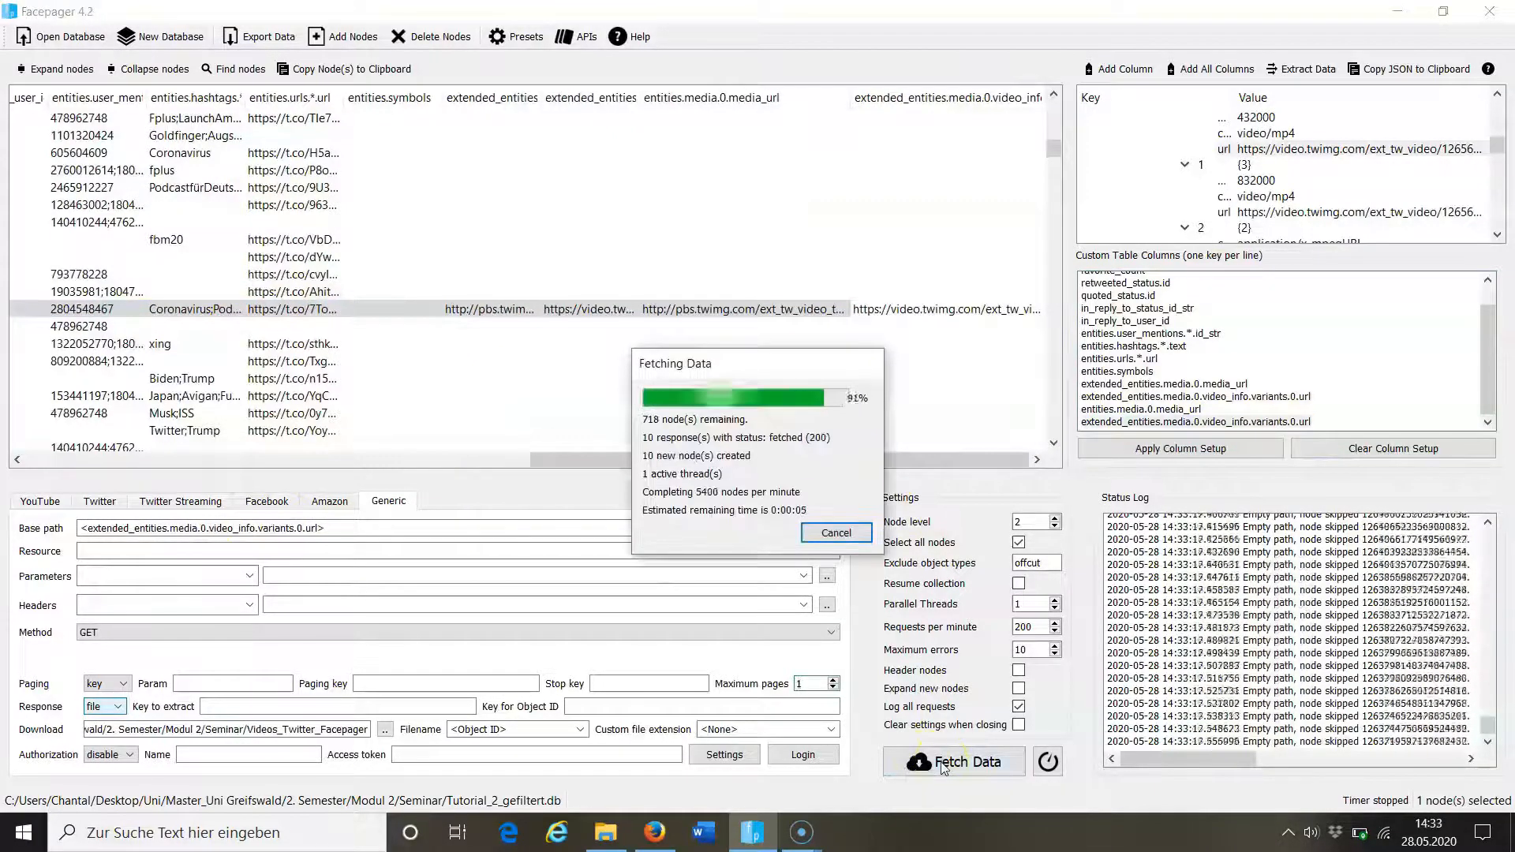